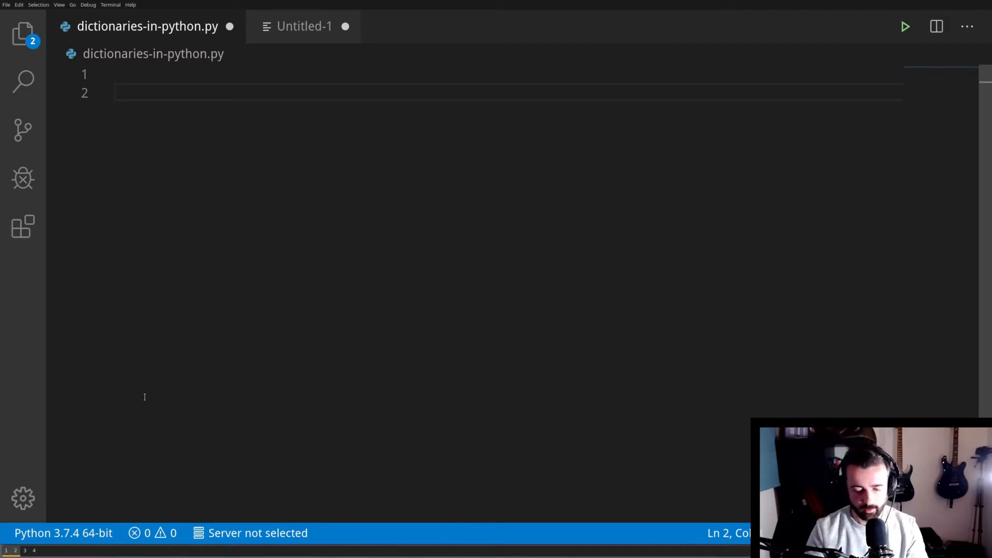
# - Begin a product dictionary with the key 'itemid' set to 1234
pyautogui.write('product')
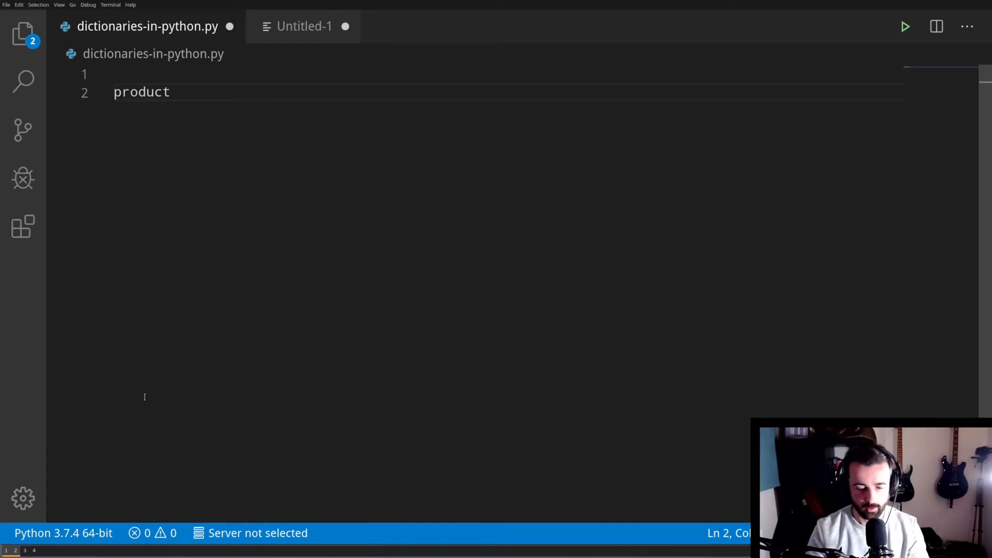
pyautogui.write('=')
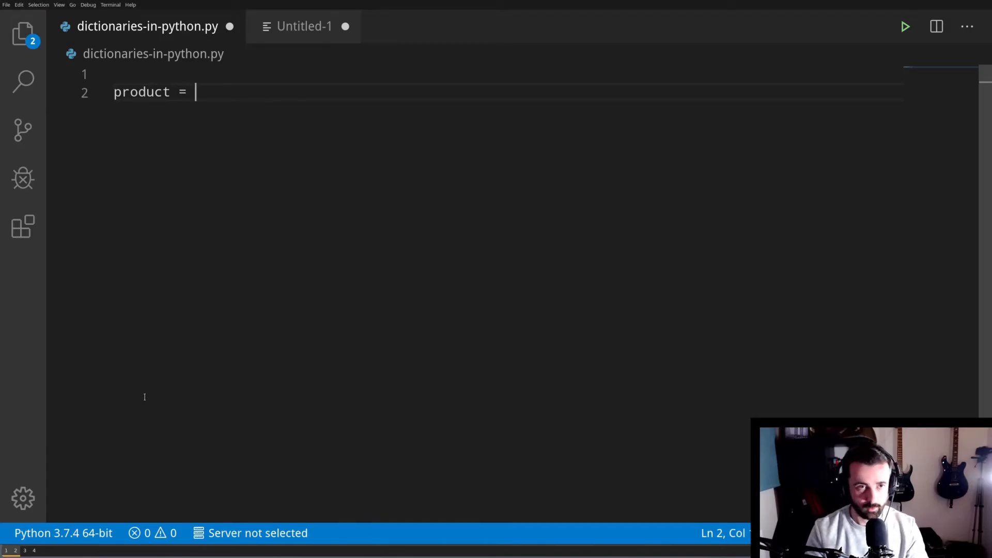
pyautogui.write('{}')
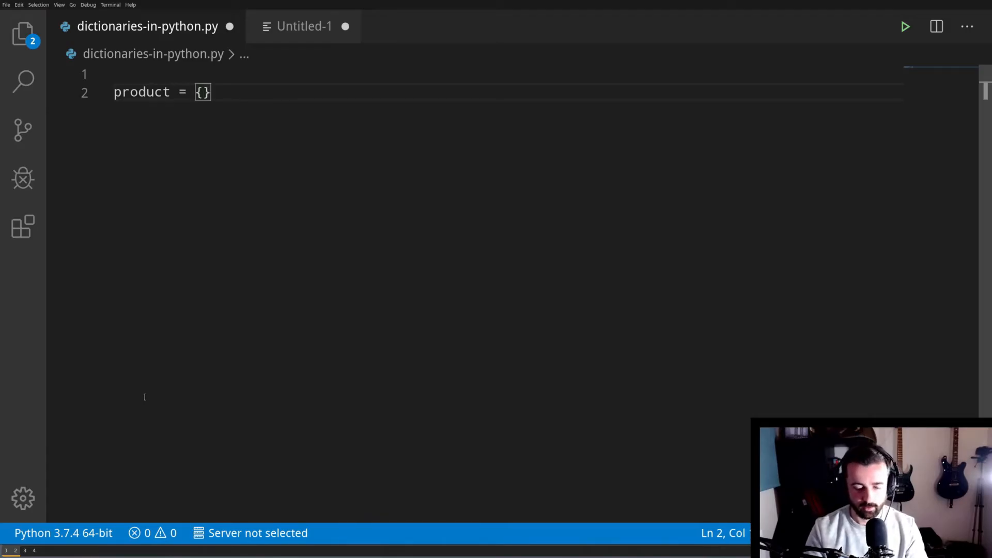
pyautogui.write("'")
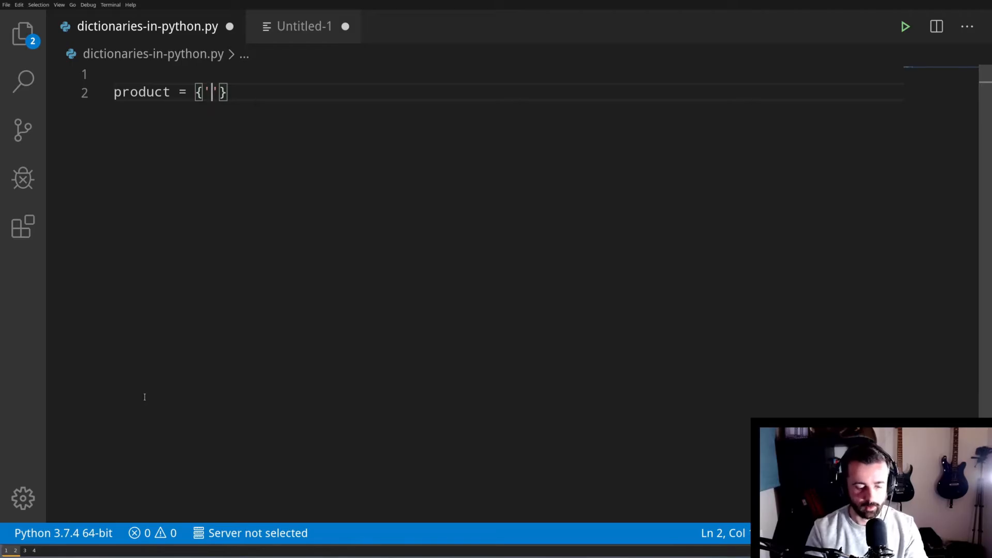
pyautogui.write('itemid')
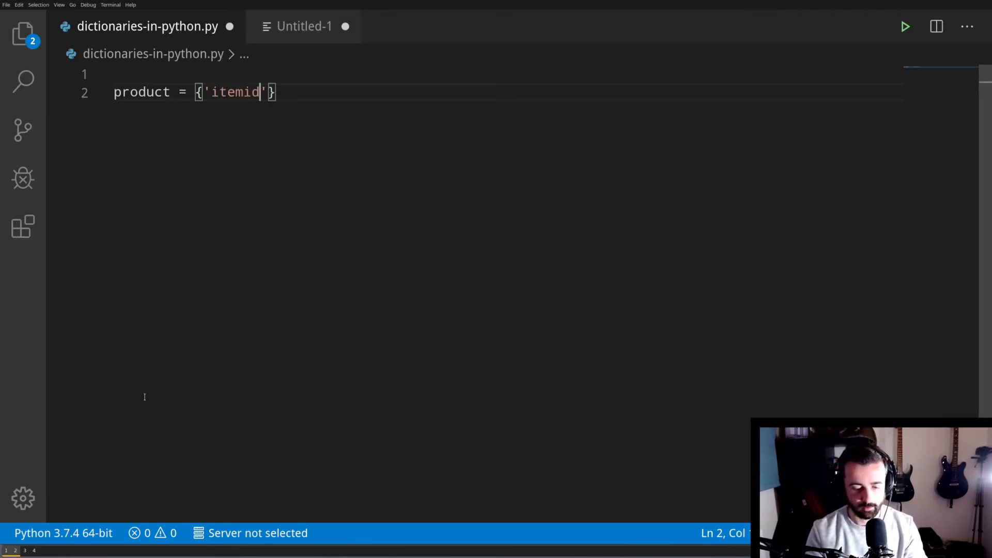
pyautogui.press('Right')
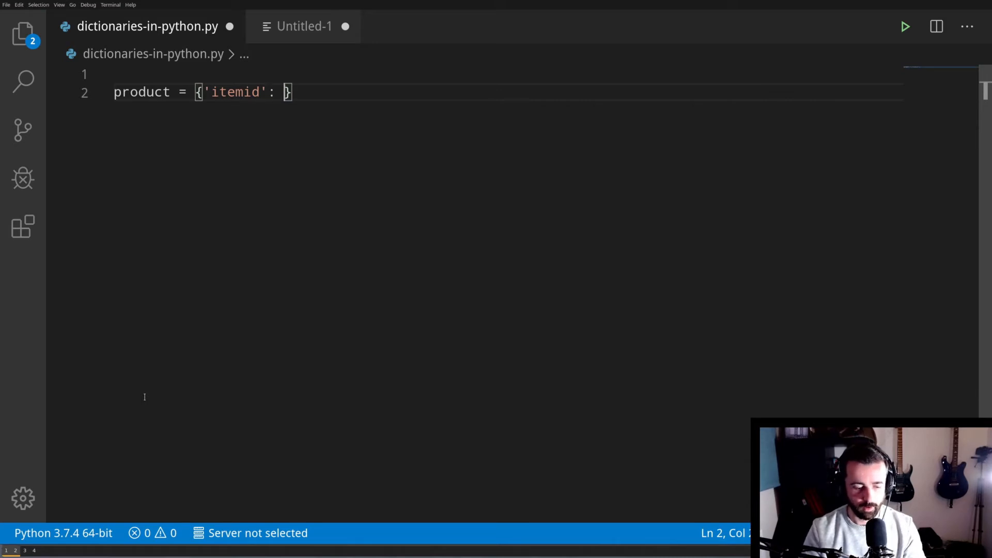
pyautogui.write('1234')
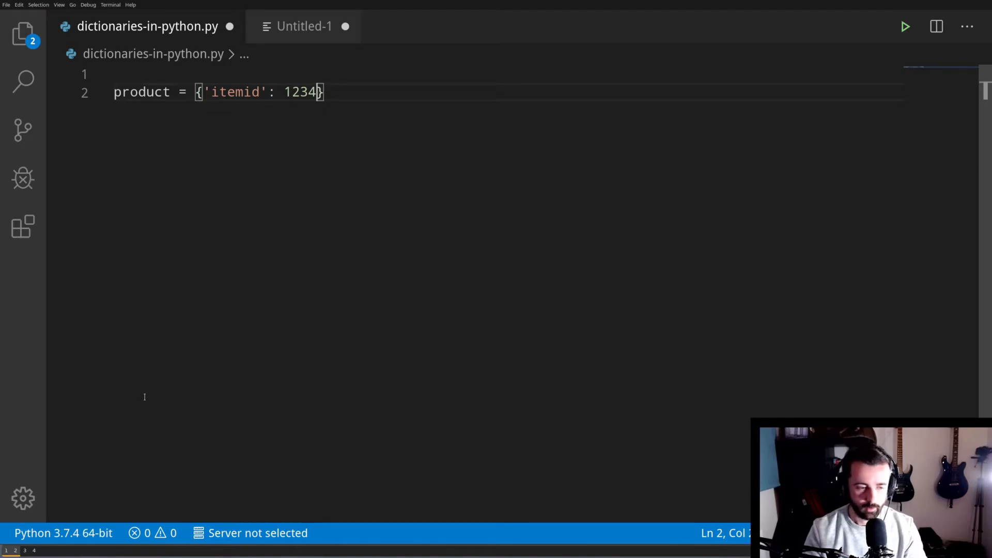
pyautogui.write(',')
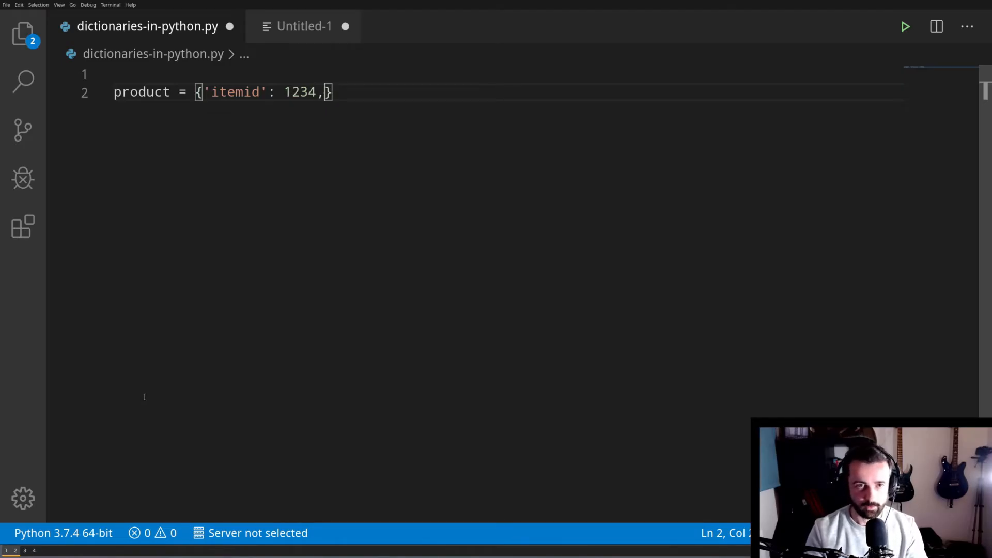
# - Add 'name': 'tshirt' and 'colour': 'white' entries to the product dictionary
pyautogui.write("''")
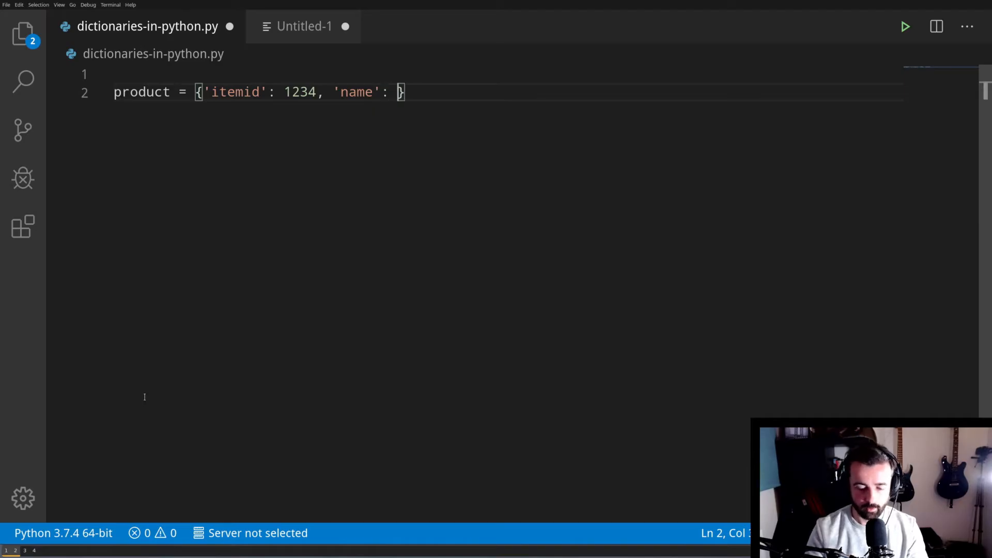
pyautogui.write("''")
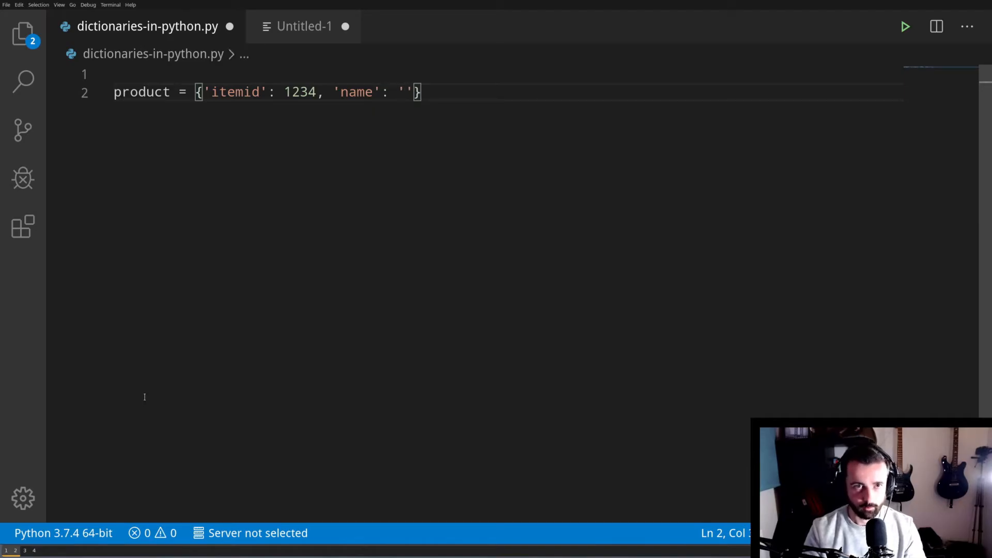
pyautogui.write('tshir')
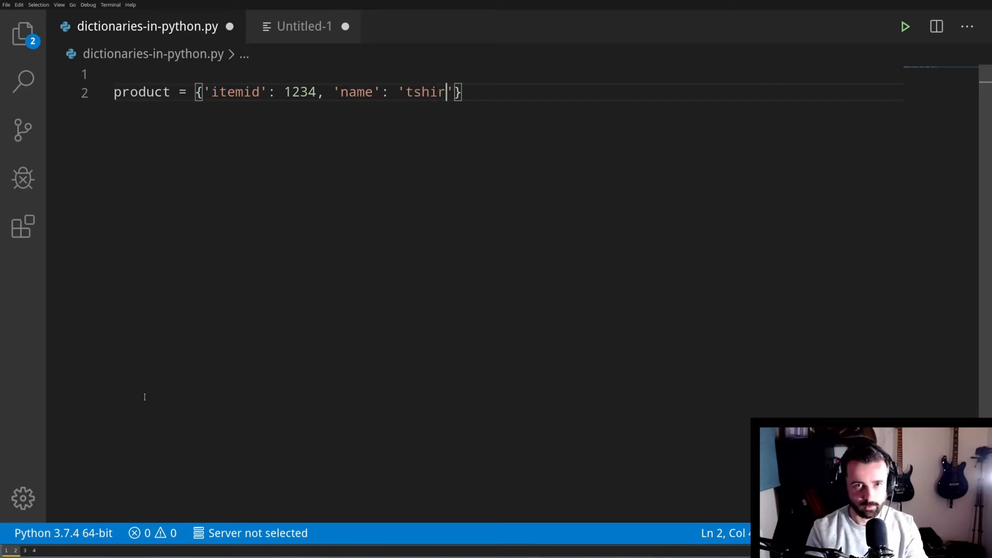
pyautogui.write('t')
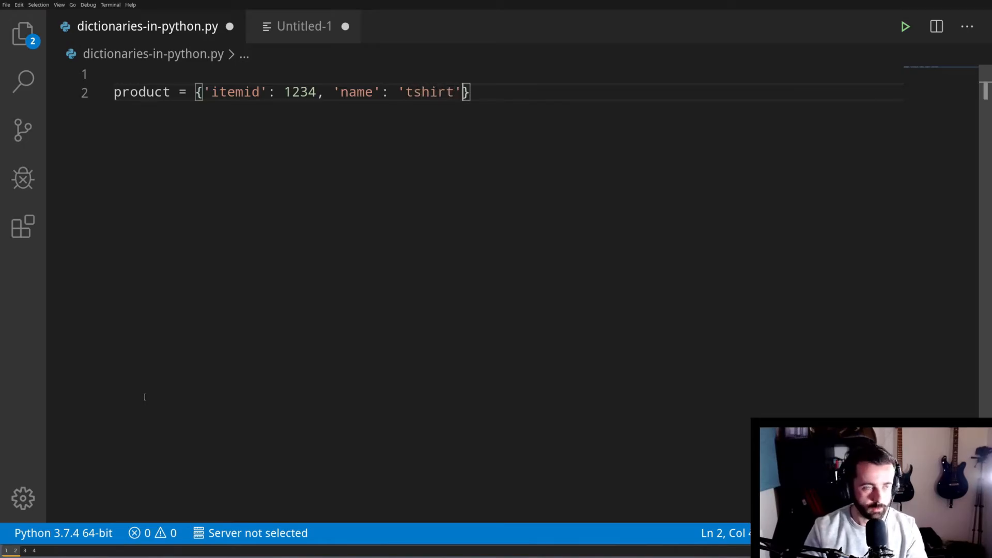
pyautogui.write(", 'co'")
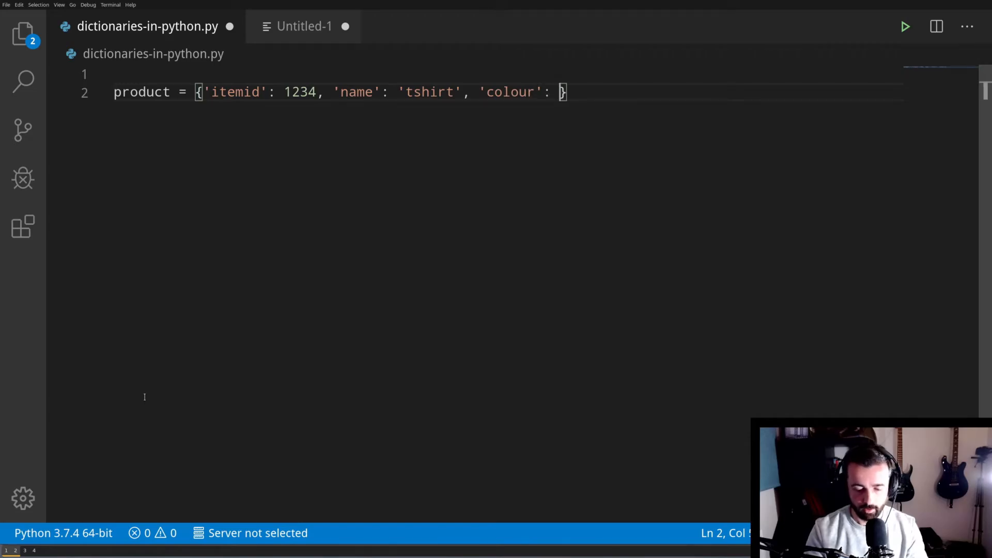
pyautogui.write("'white'")
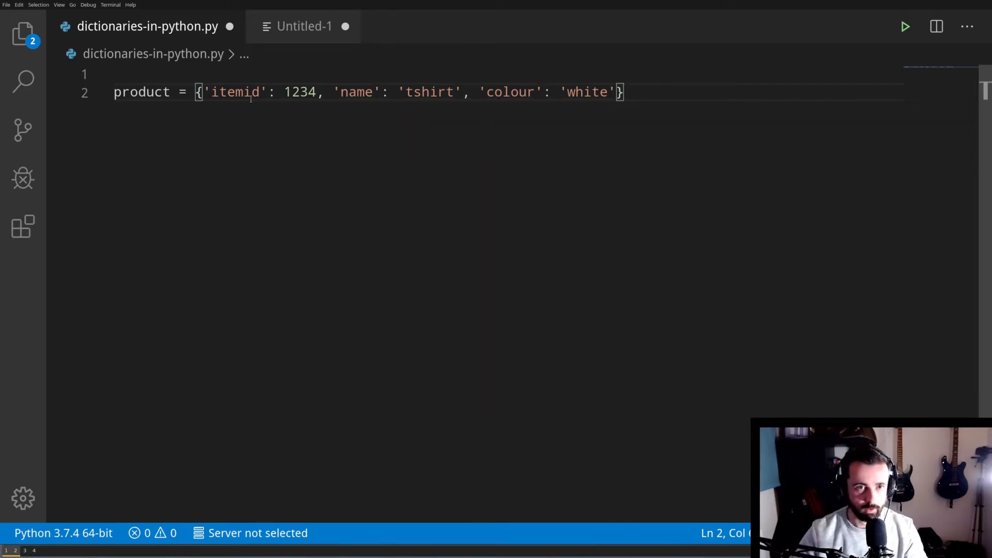
pyautogui.moveTo(248, 134)
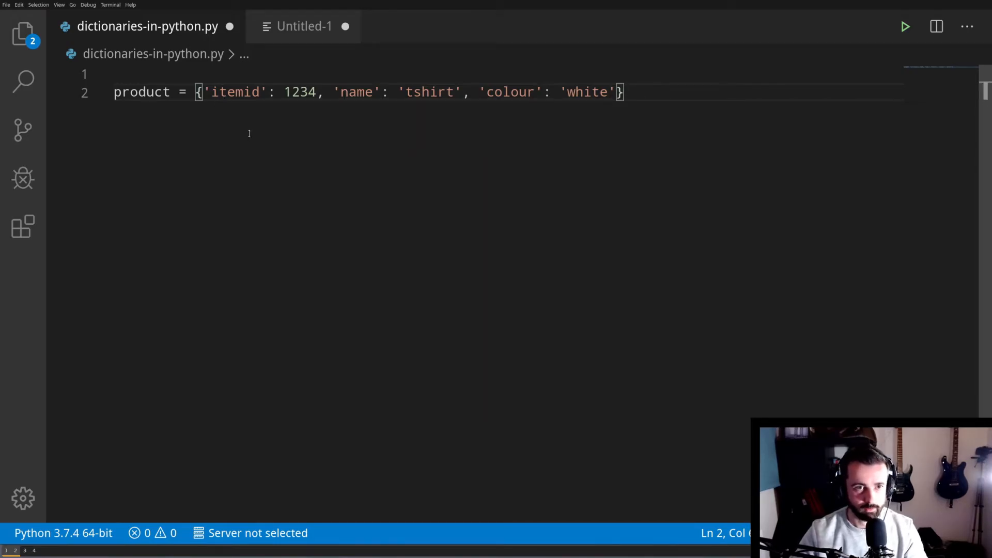
pyautogui.moveTo(686, 44)
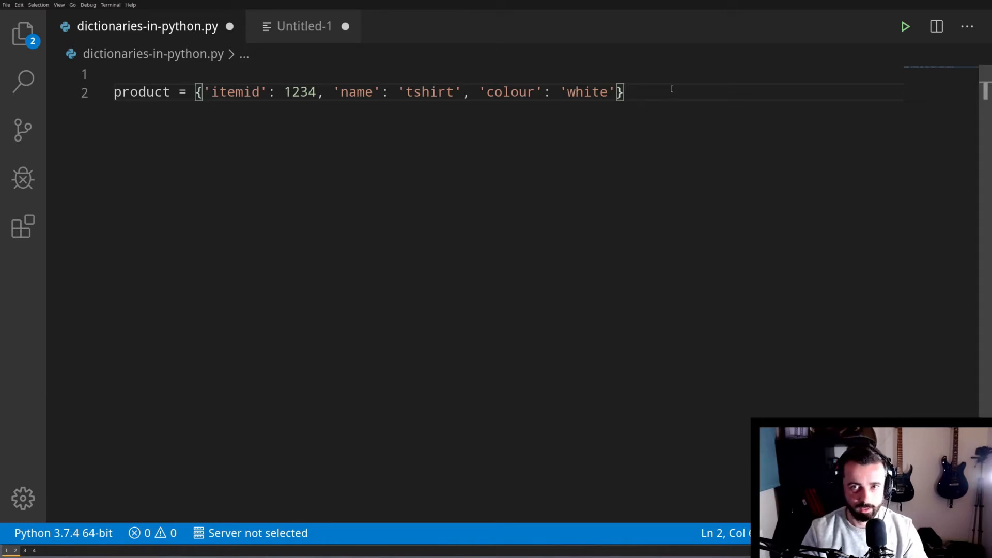
# - Print product['itemid'], then change the lookup to 'name' so the output becomes tshirt
pyautogui.write('p')
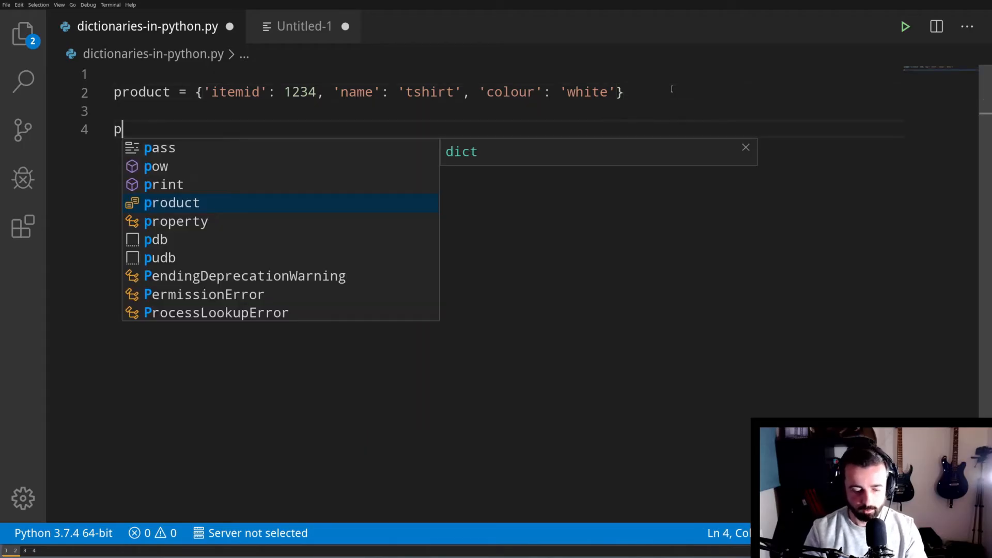
pyautogui.write('rint(pr')
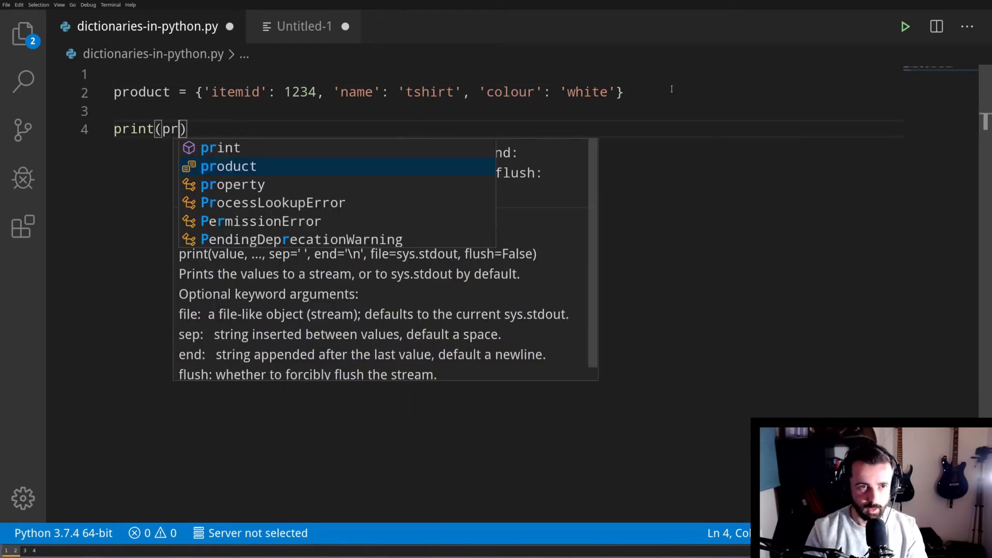
pyautogui.write('o')
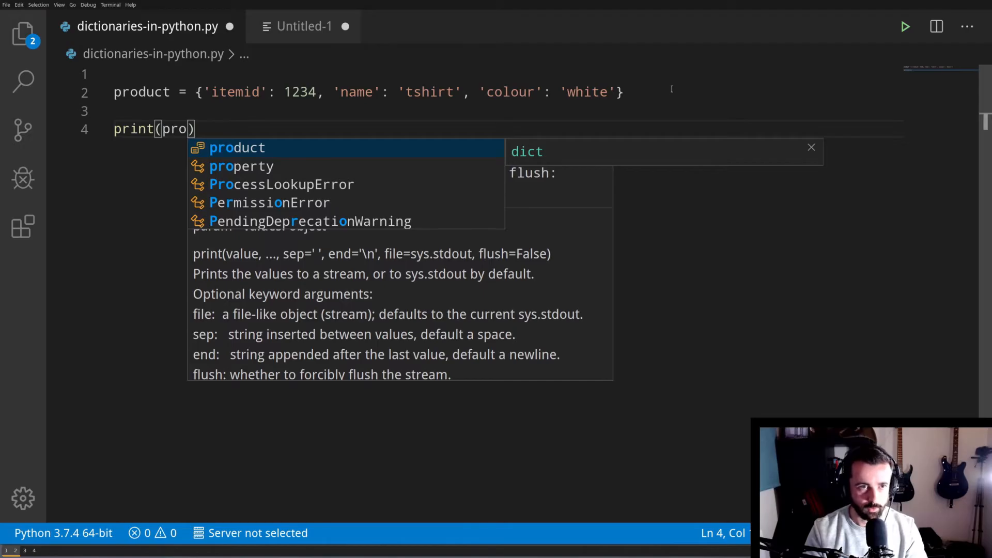
pyautogui.press('Tab')
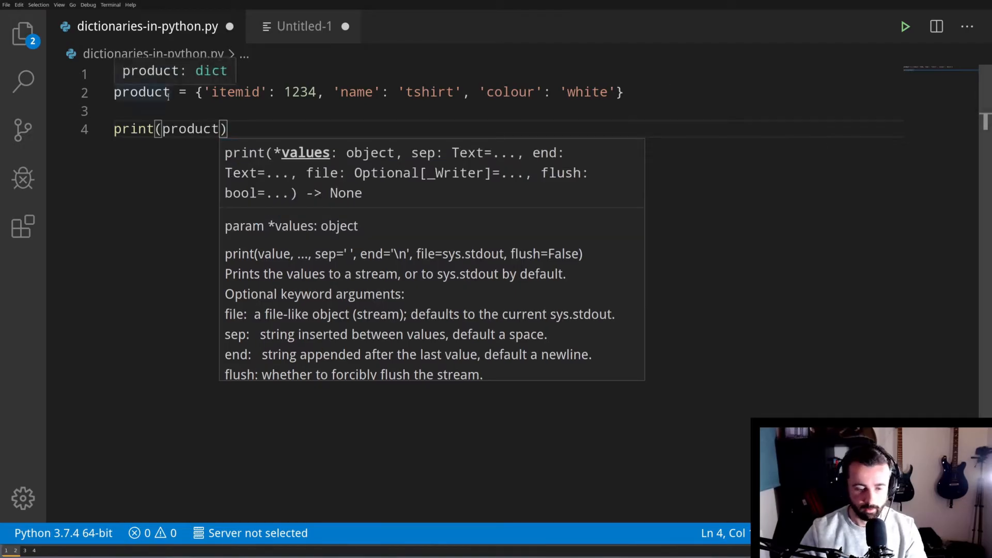
pyautogui.write('[]')
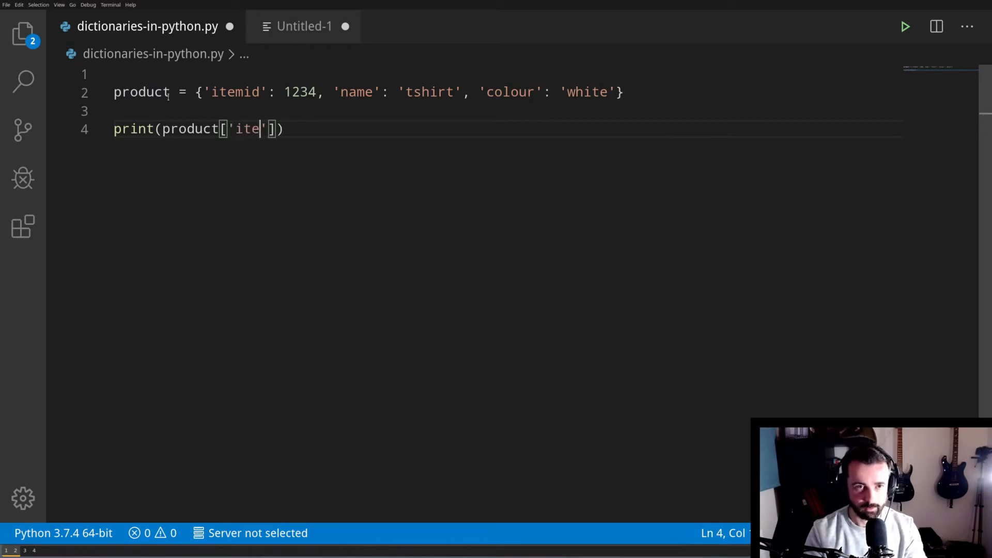
pyautogui.write('mid')
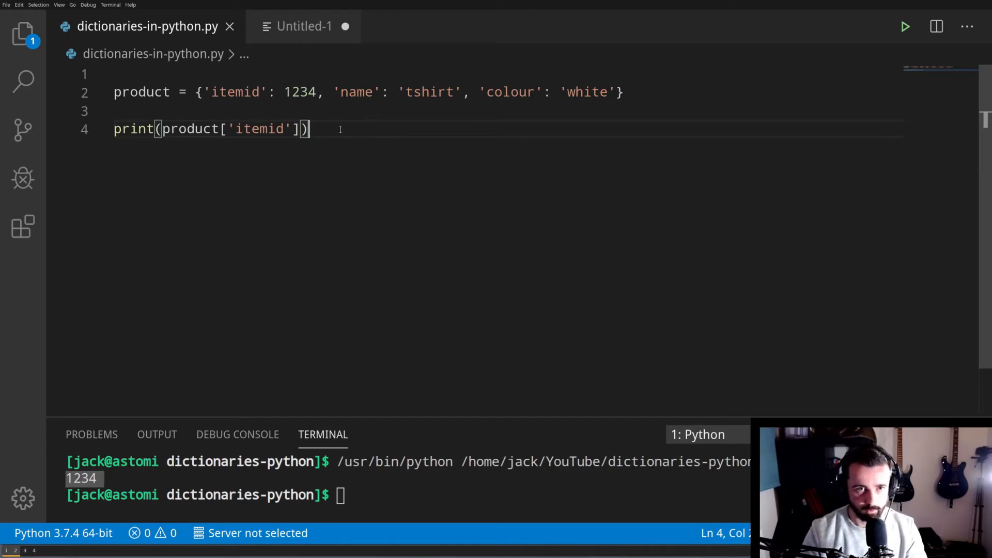
pyautogui.press('Backspace')
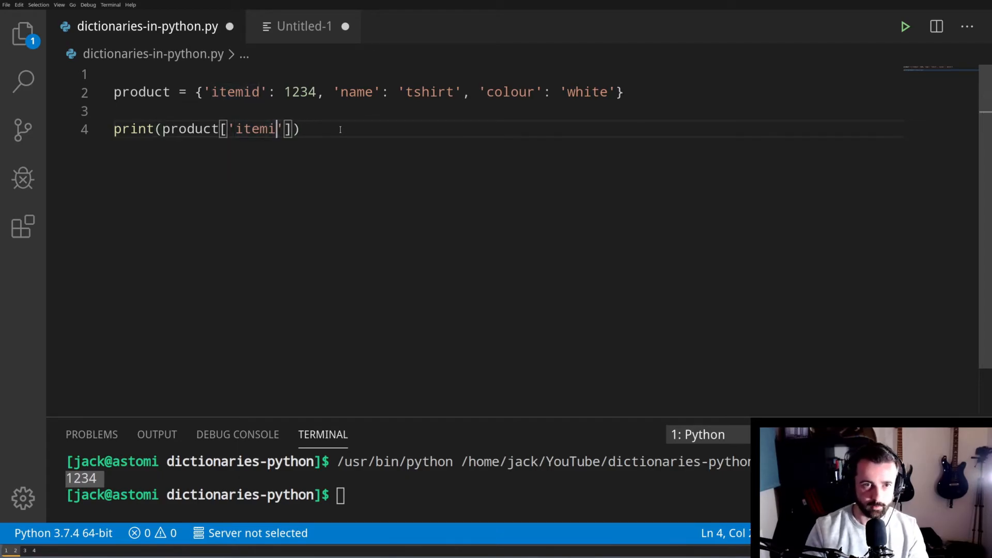
pyautogui.write('name')
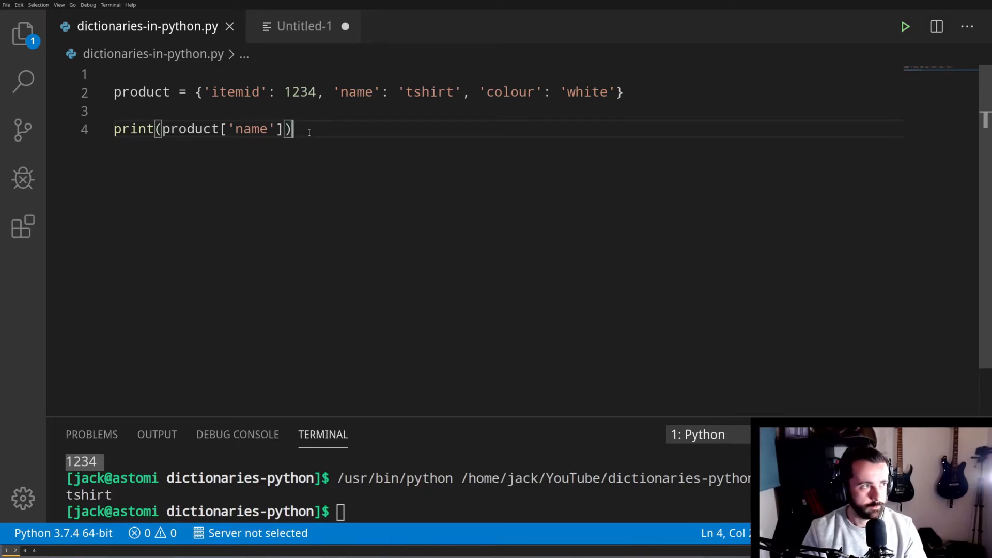
# - Assign product['size'] = 'small' to add a size key
pyautogui.write('procu')
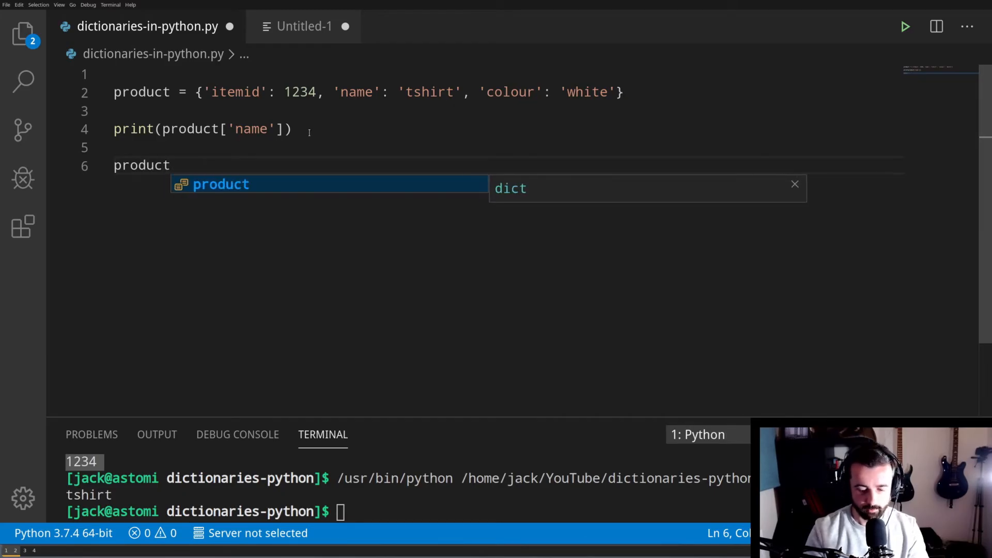
pyautogui.write("['']")
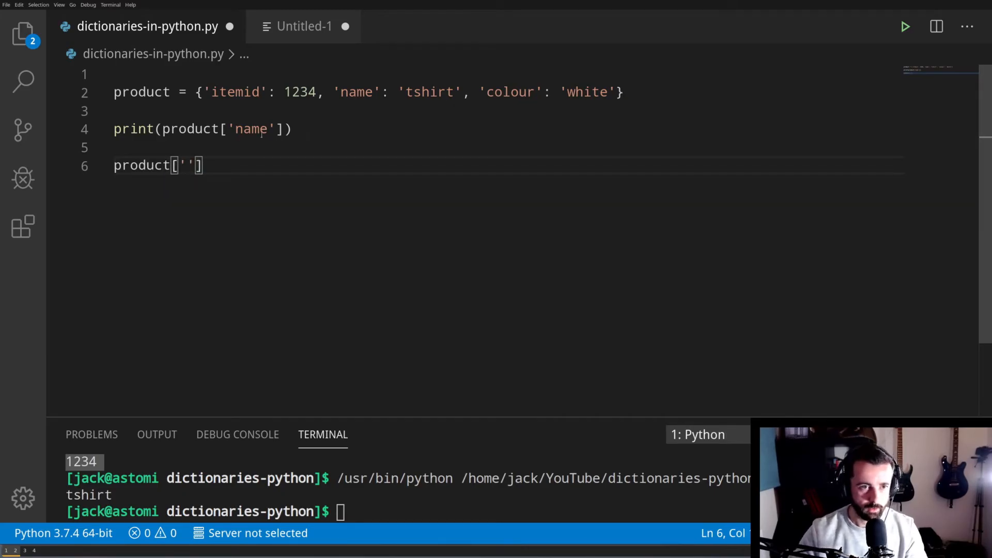
pyautogui.write('size')
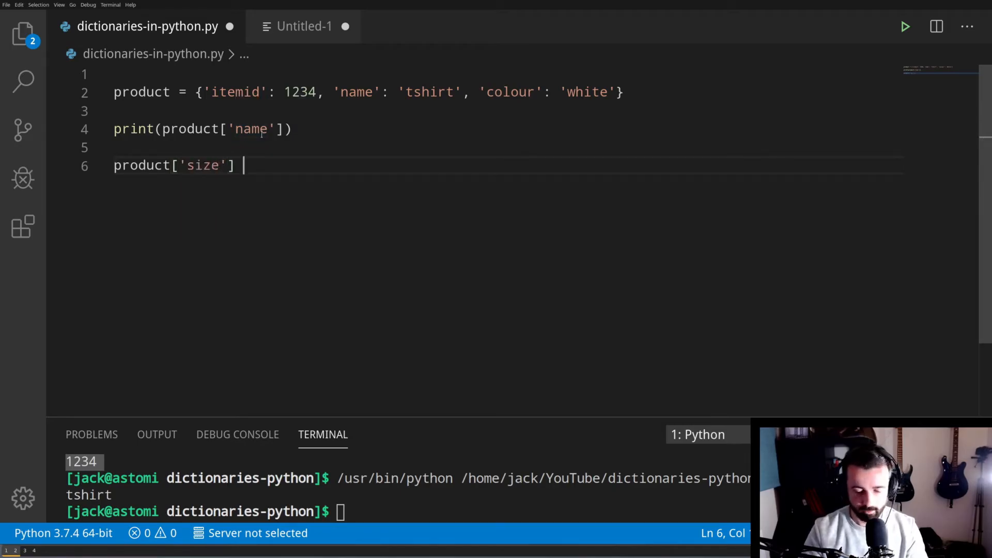
pyautogui.write('=')
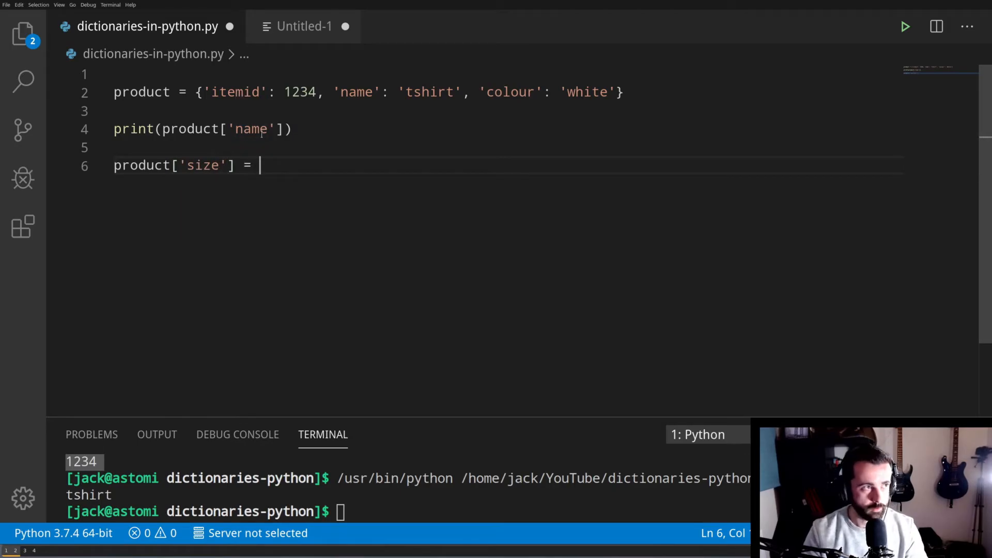
pyautogui.write("'small'")
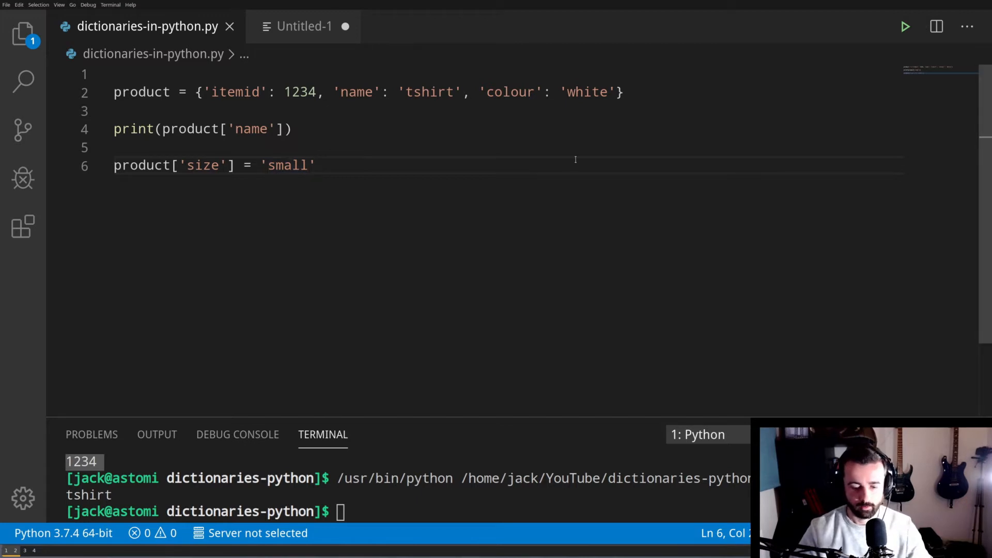
# - Add print(product) and comment out the earlier name print with #
pyautogui.write('peri')
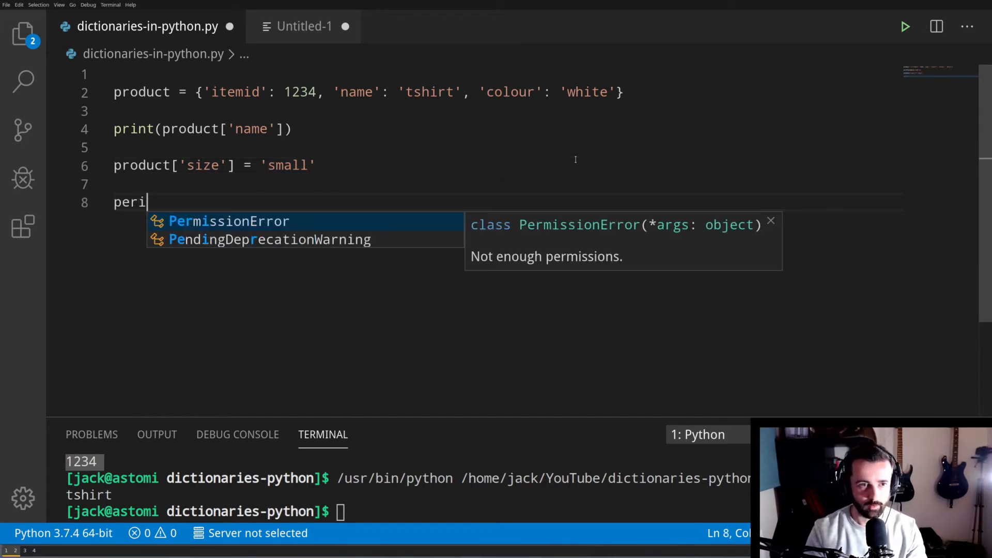
pyautogui.write('print(p')
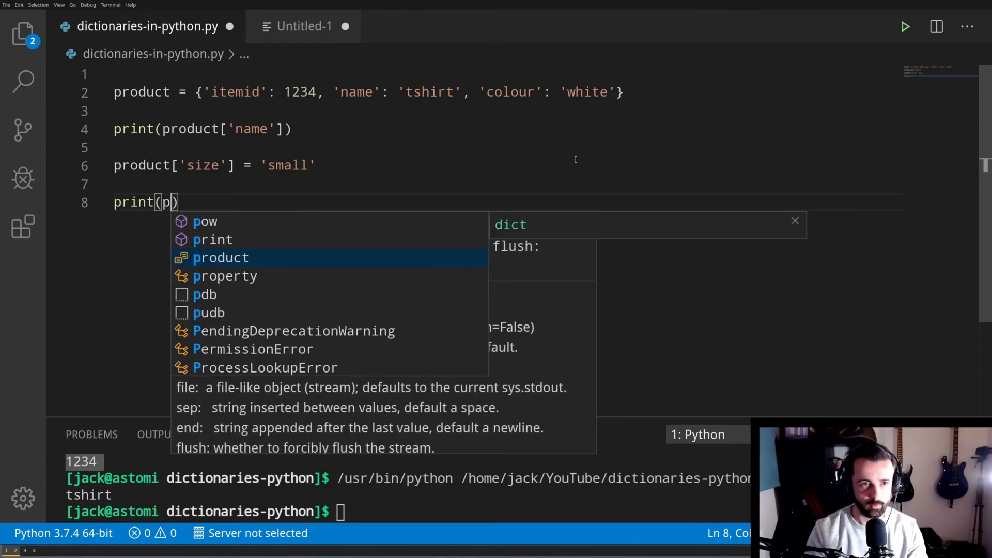
pyautogui.write('rod')
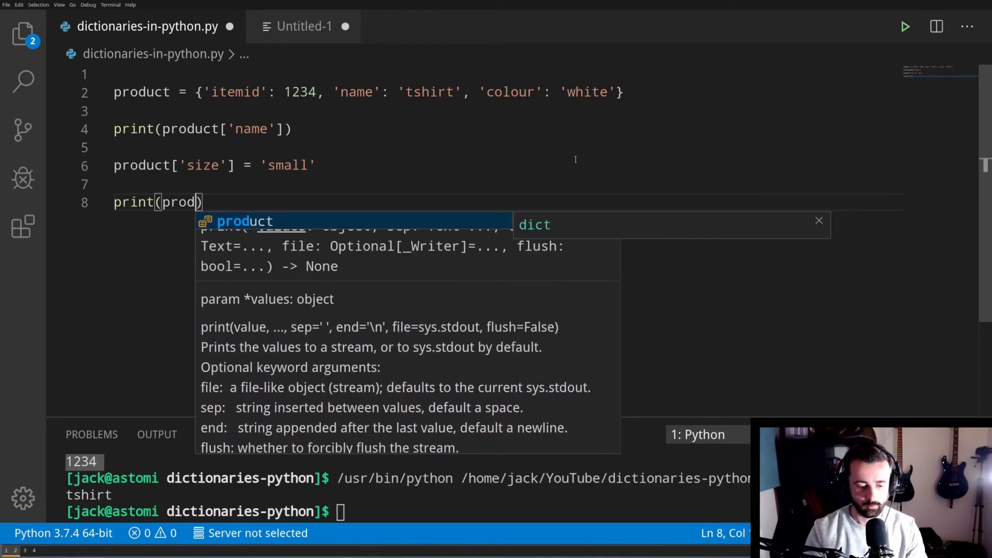
pyautogui.press('Tab')
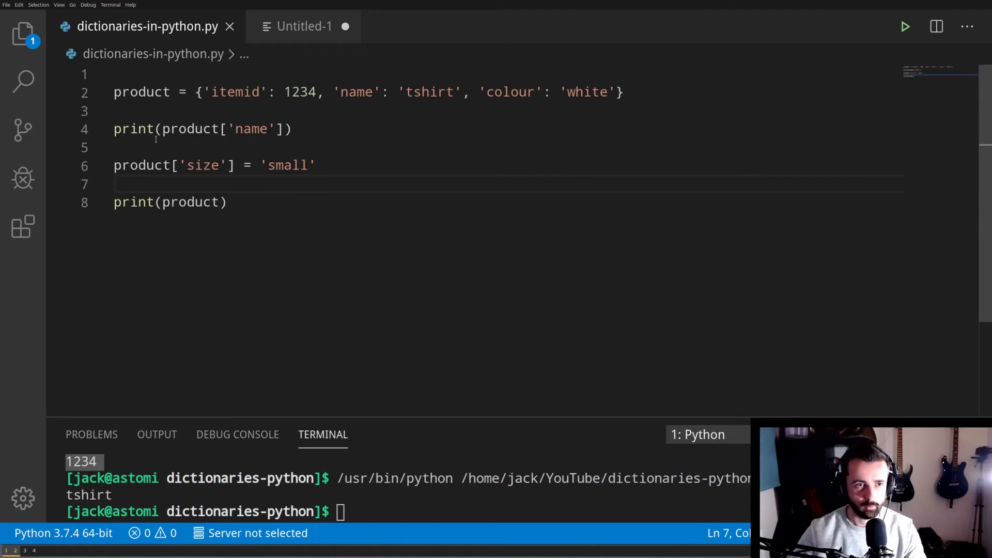
pyautogui.write('#')
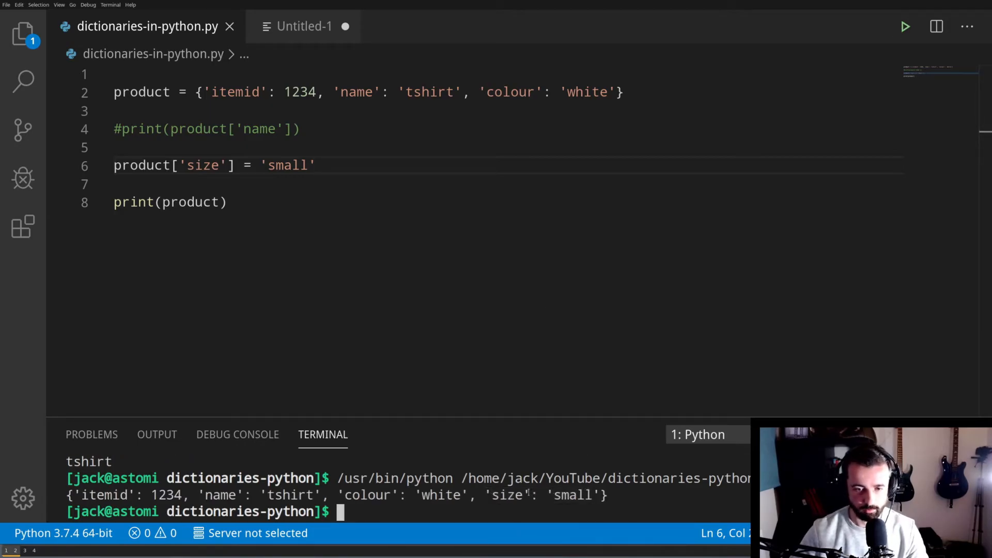
# - Replace the print(product) line with del product['size']
pyautogui.tripleClick(170, 202)
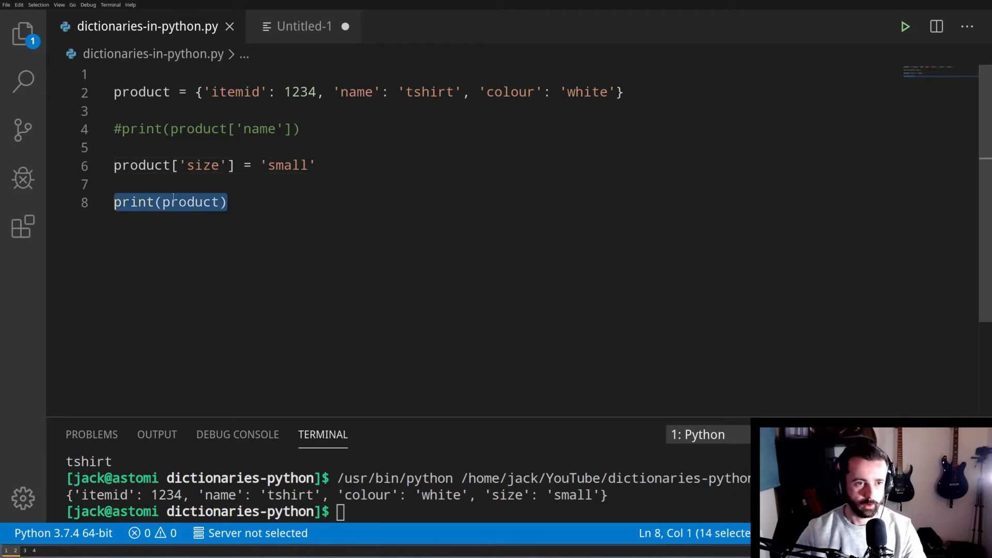
pyautogui.press('Delete')
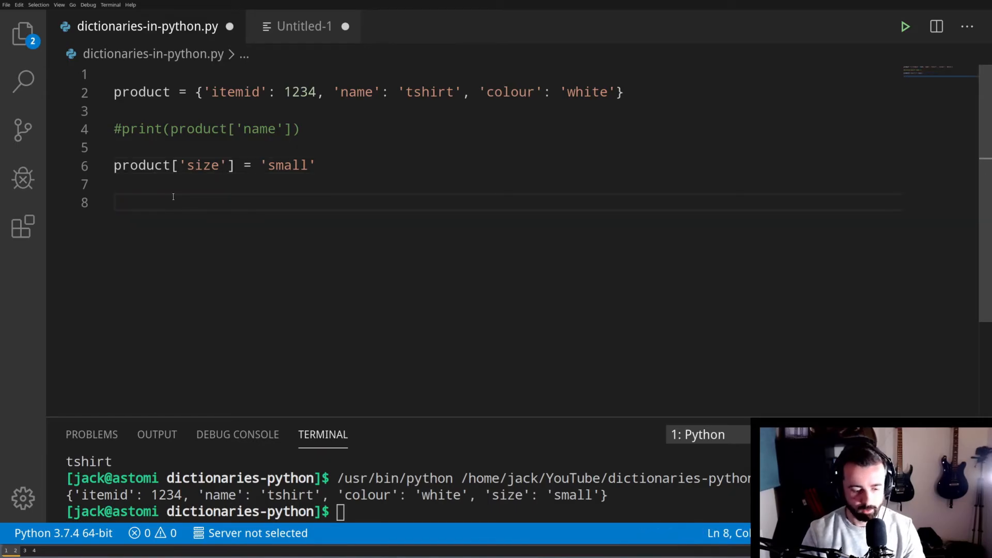
pyautogui.write('del pro')
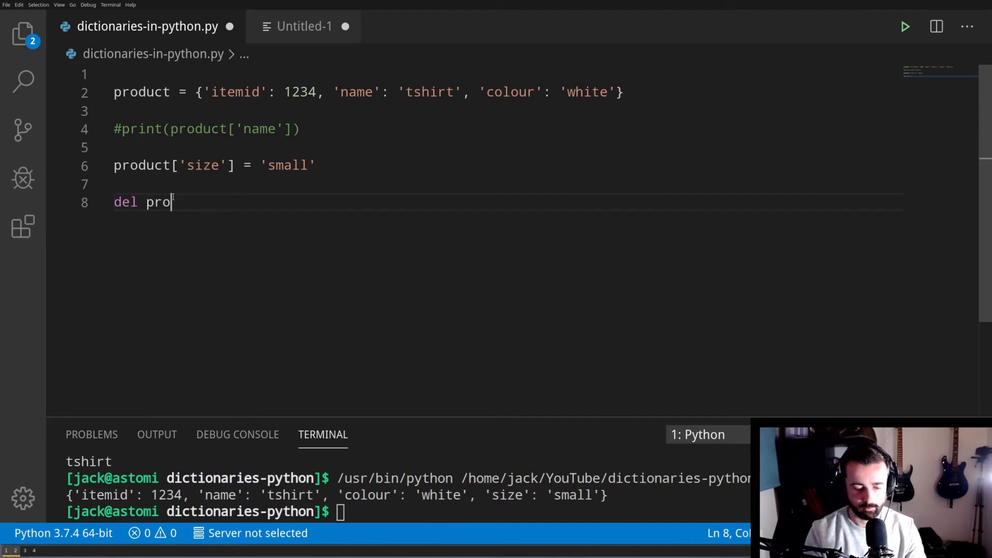
pyautogui.write('duct[')
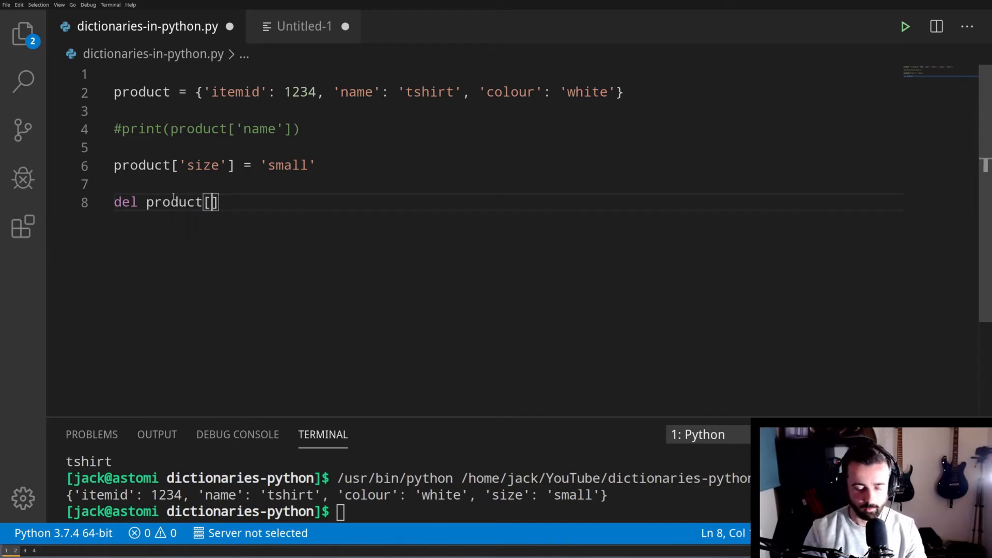
pyautogui.write("'size'")
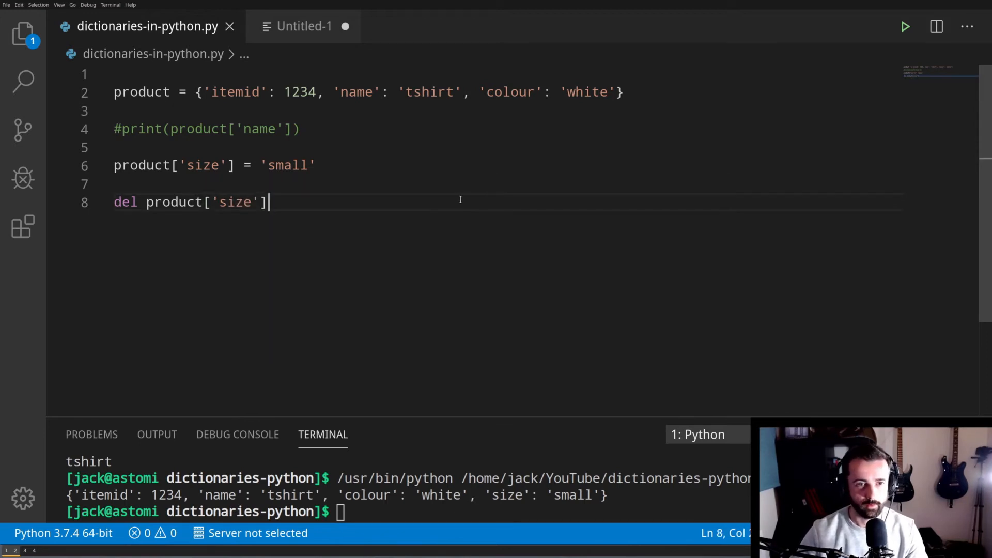
# - Insert print(product) above the del statement and run to show both dictionaries
pyautogui.press('Enter')
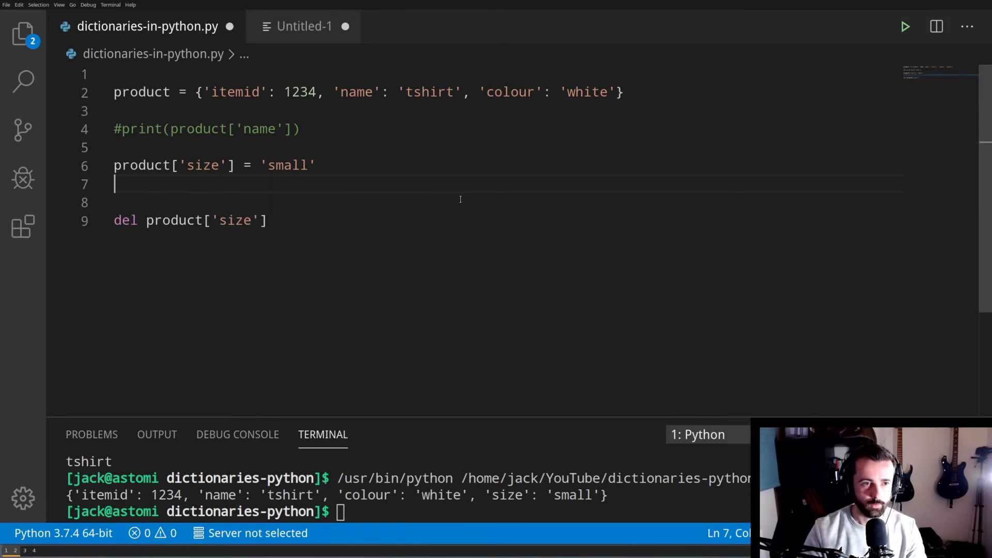
pyautogui.write('print(product')
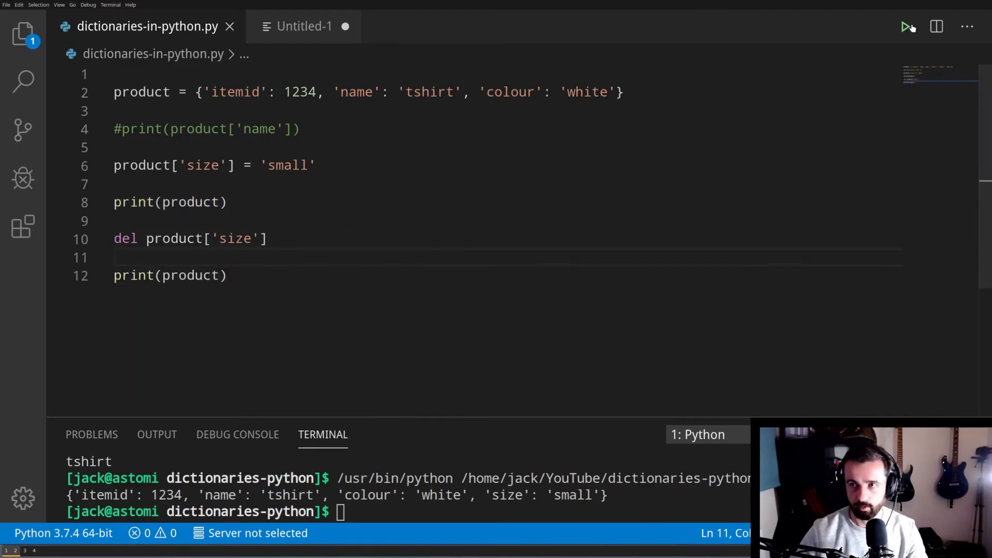
pyautogui.click(906, 25)
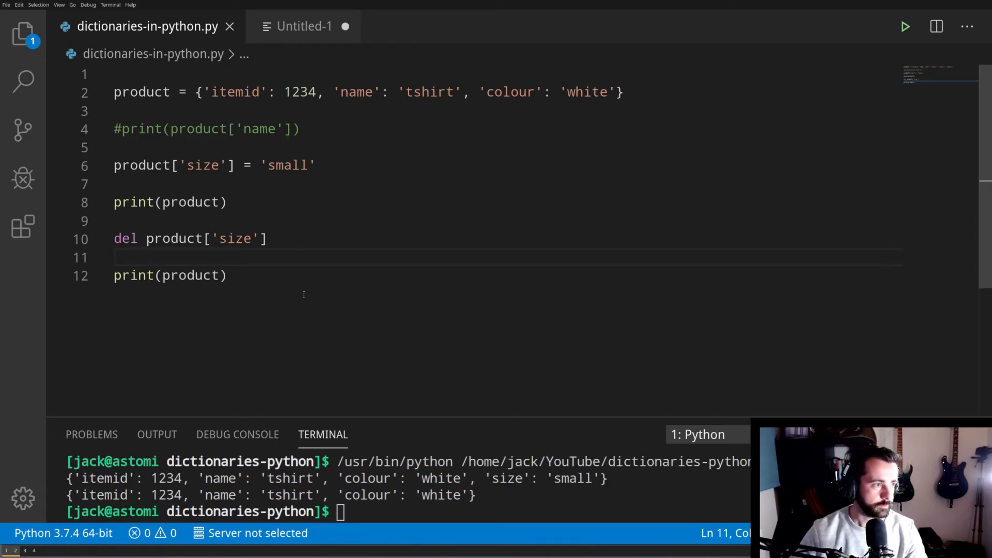
pyautogui.moveTo(298, 266)
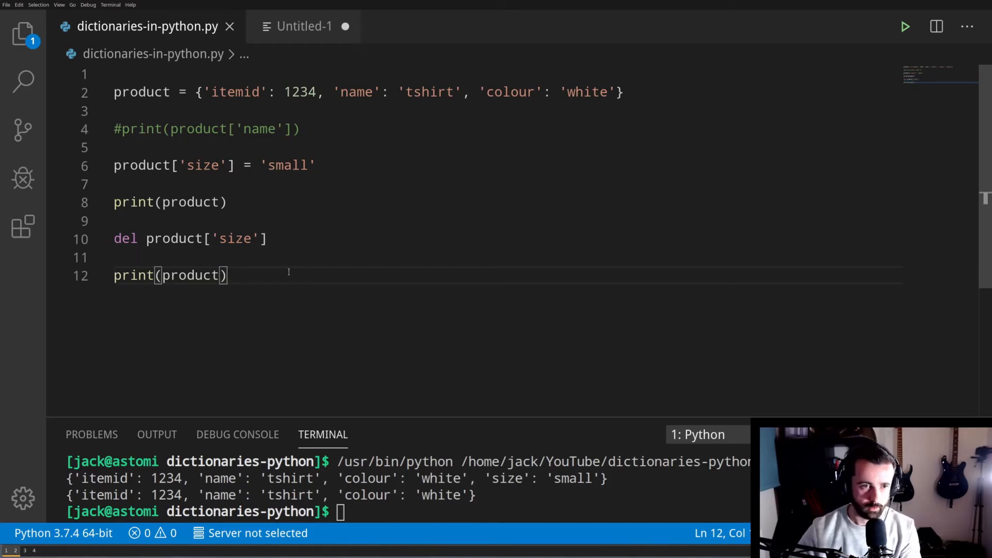
# - Assign product['size'] a list of 'small', 'medium' and 'large'
pyautogui.press('Enter')
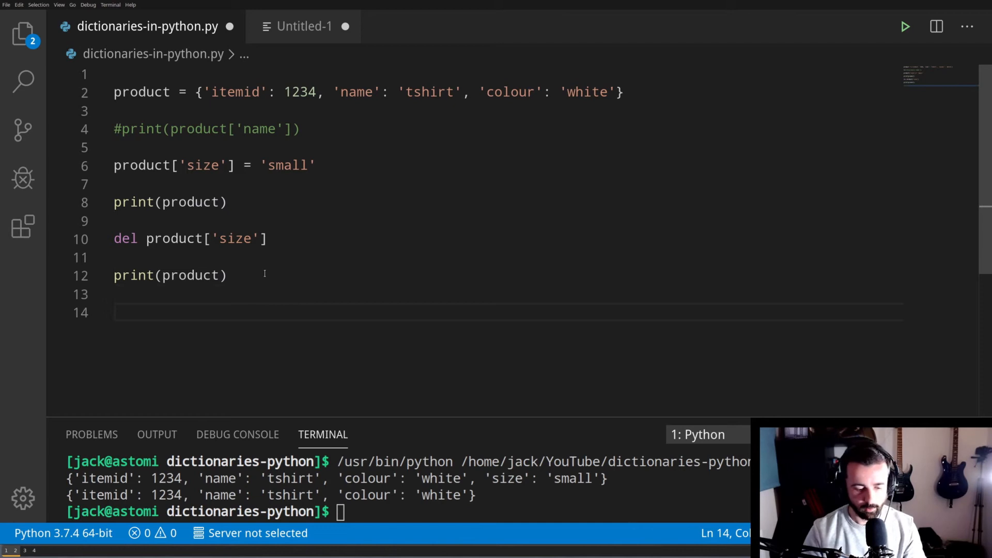
pyautogui.write("productp['")
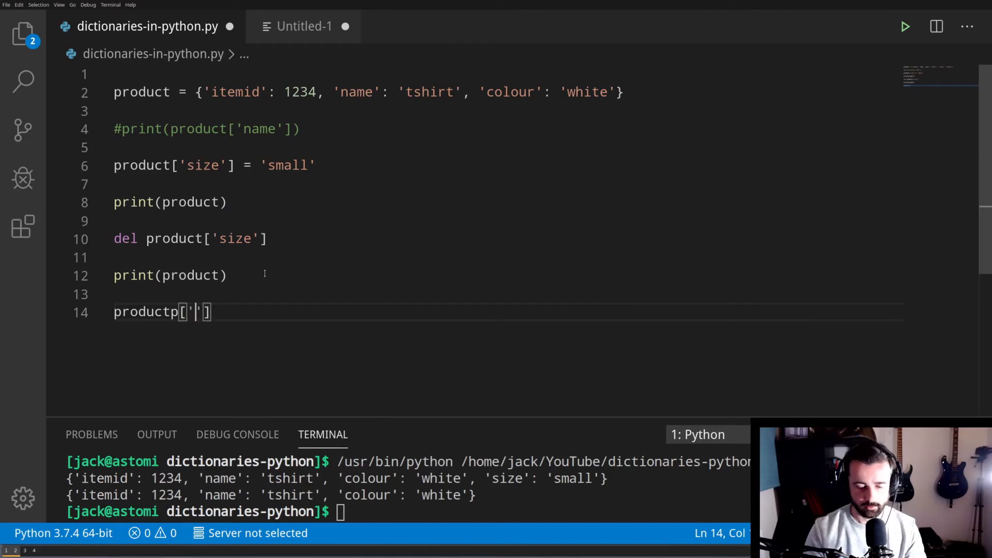
pyautogui.write('size')
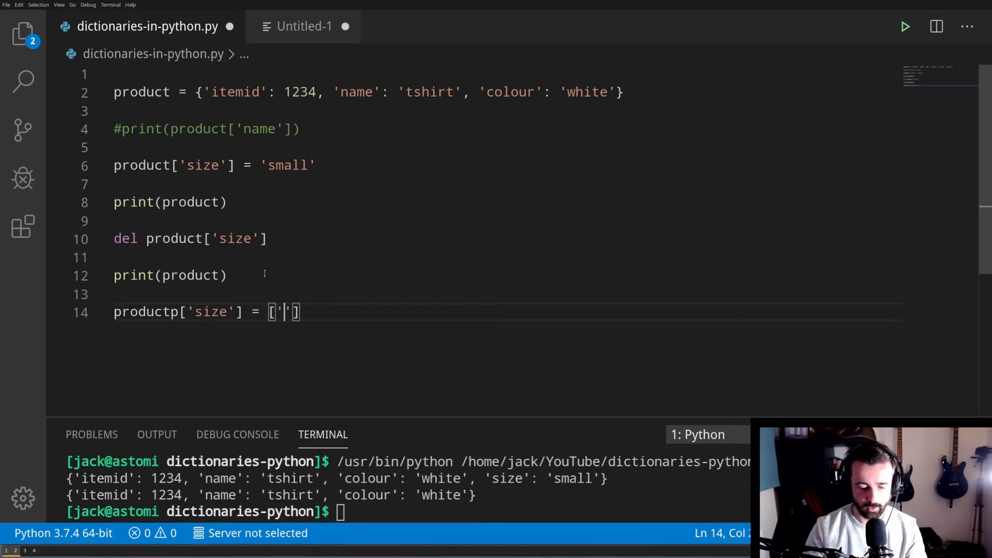
pyautogui.write('small')
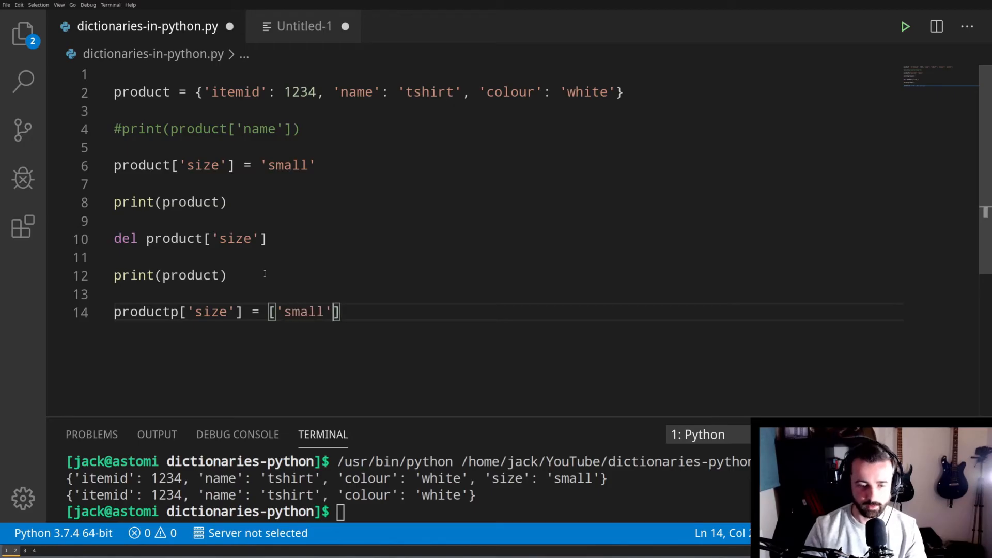
pyautogui.write(", 'medium', '")
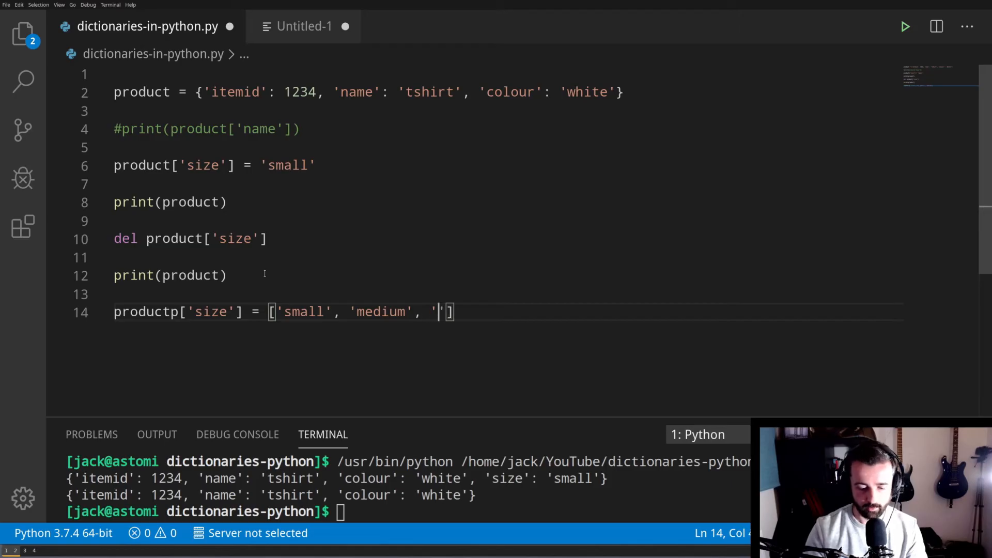
pyautogui.write('large')
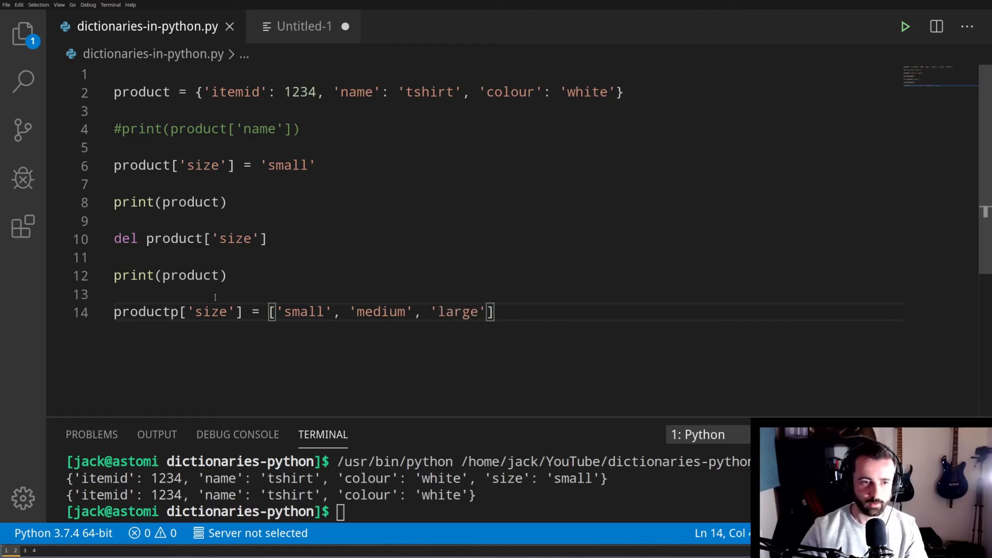
# - Add print(product) and comment out the earlier lines with #
pyautogui.rightClick(150, 312)
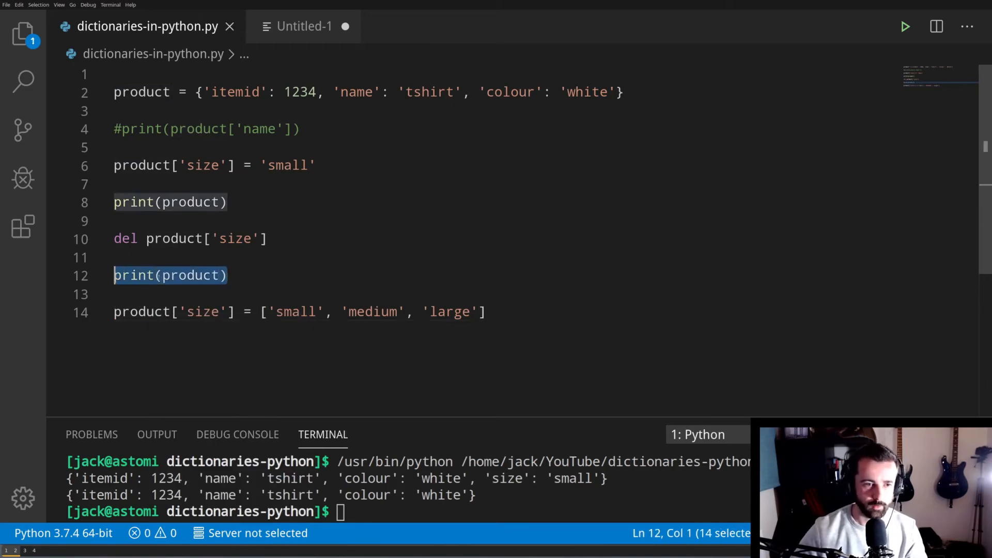
pyautogui.write('print(product)')
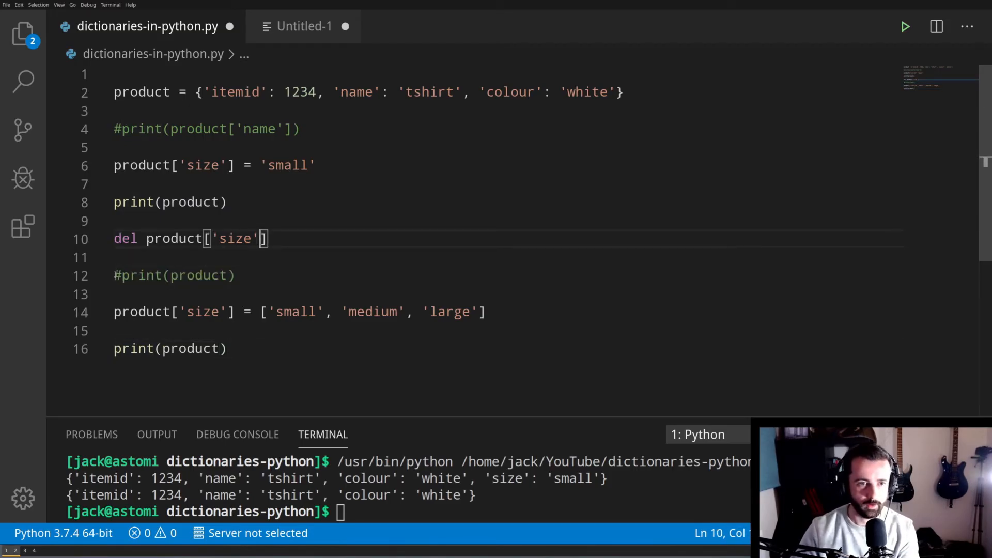
pyautogui.write('#')
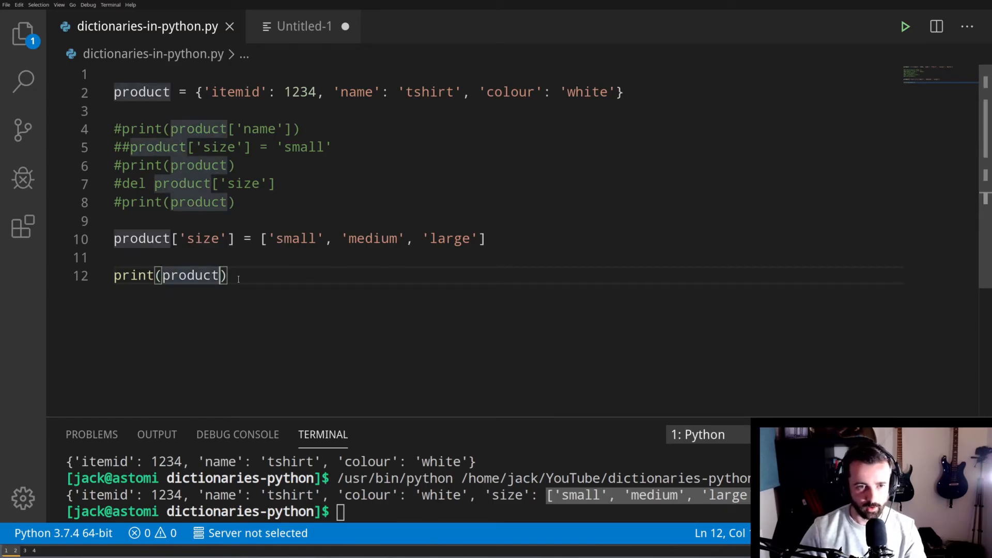
# - Print product['size'][0] giving small, then index [2] giving large
pyautogui.write("['si']")
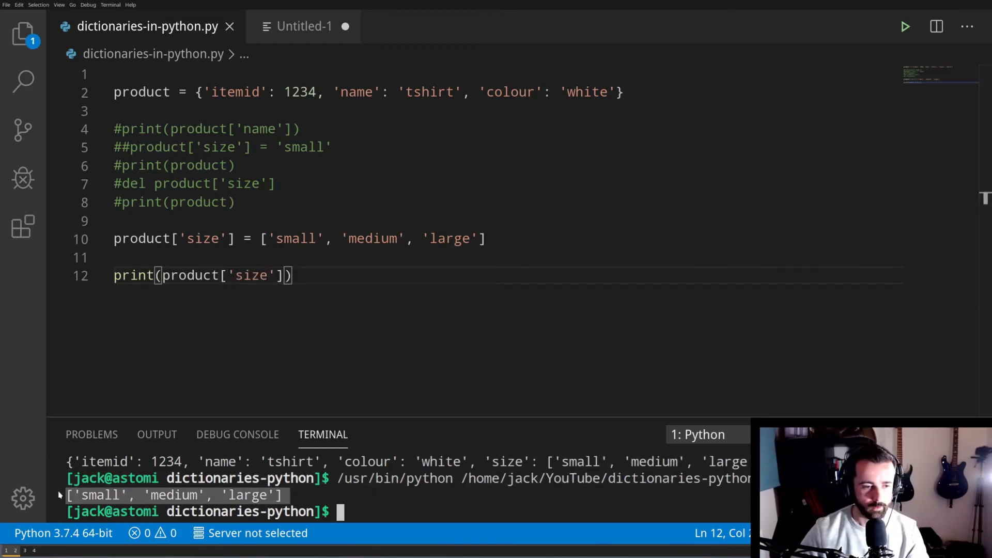
pyautogui.moveTo(335, 338)
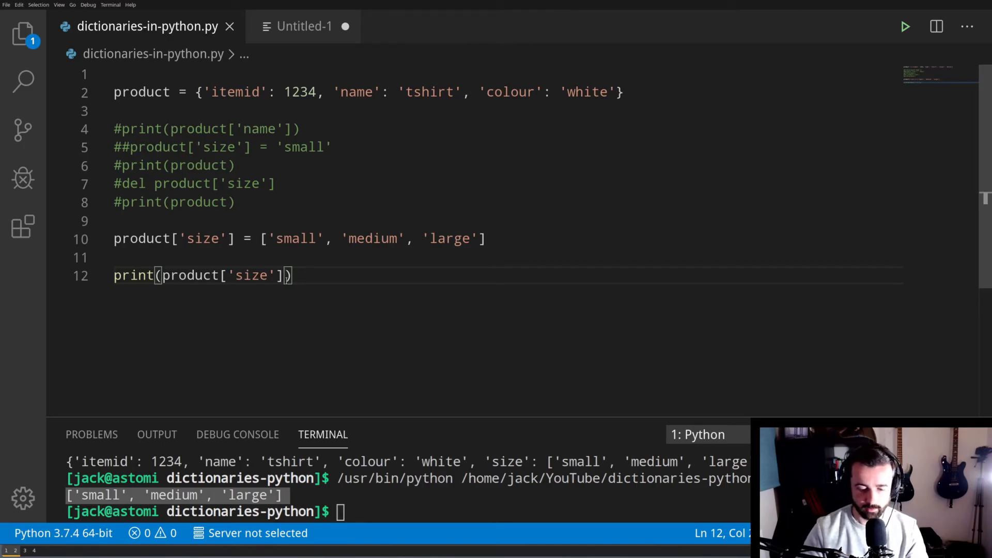
pyautogui.write('[0]')
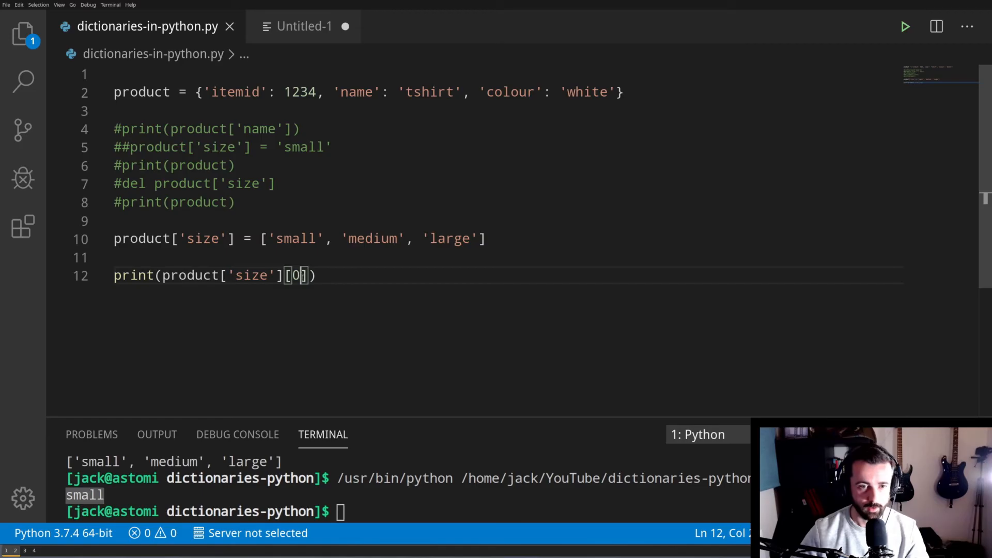
pyautogui.write('2')
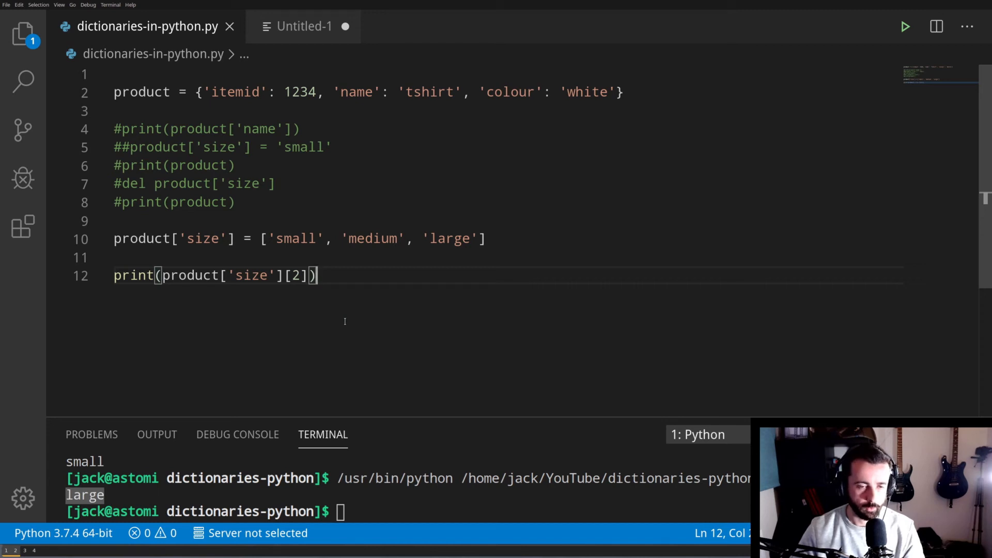
pyautogui.moveTo(339, 314)
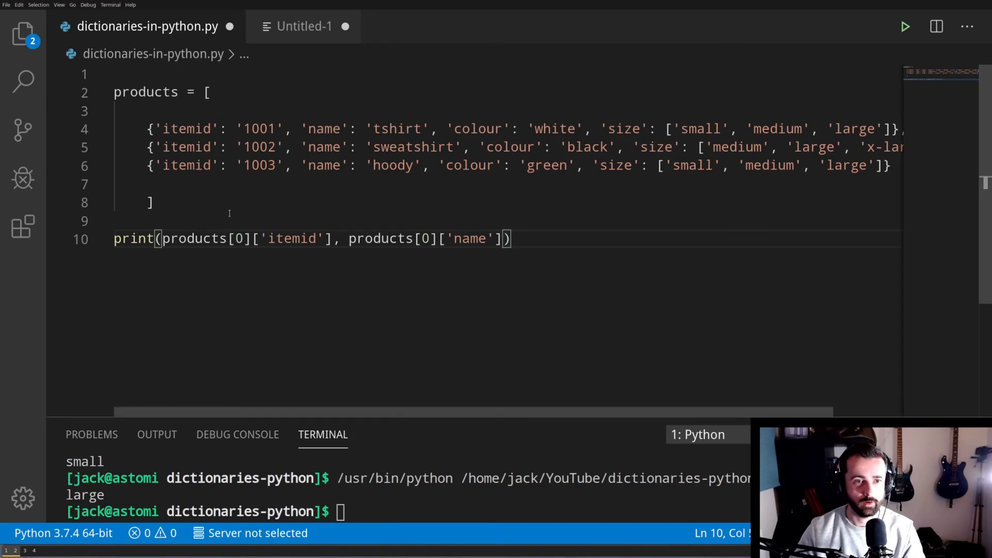
# - Save the rewritten products list script with Ctrl+S and adjust the selection on the first product line
pyautogui.press('ctrl+s')
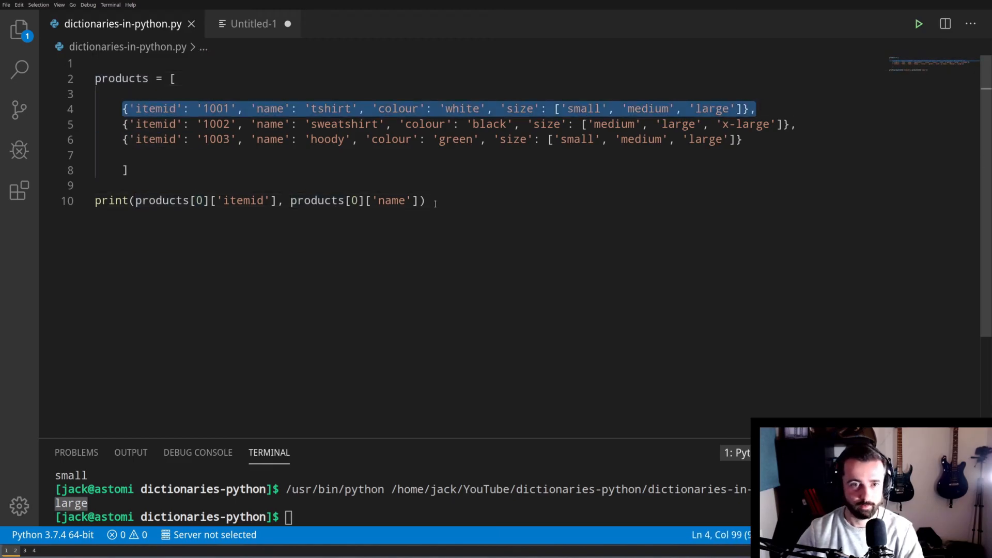
pyautogui.click(354, 200)
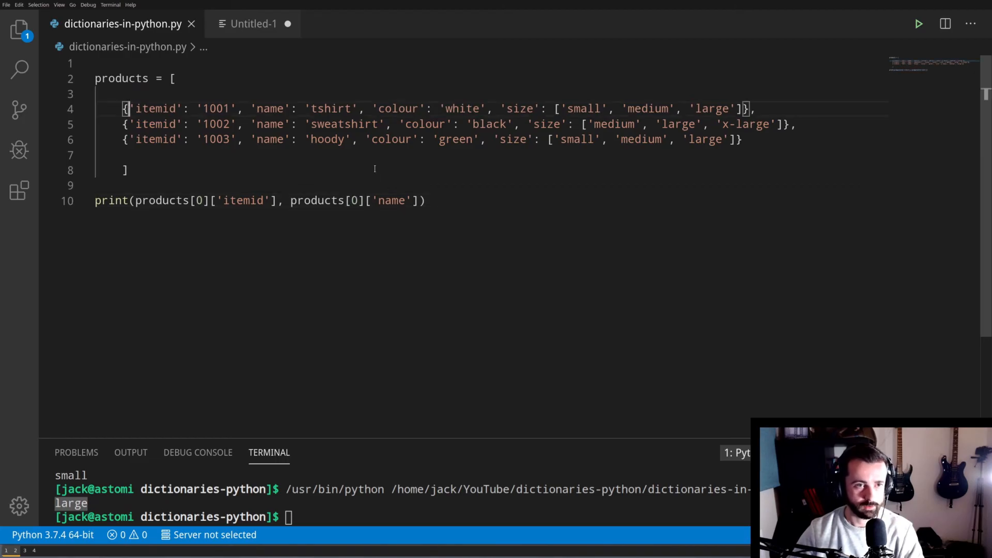
pyautogui.doubleClick(391, 200)
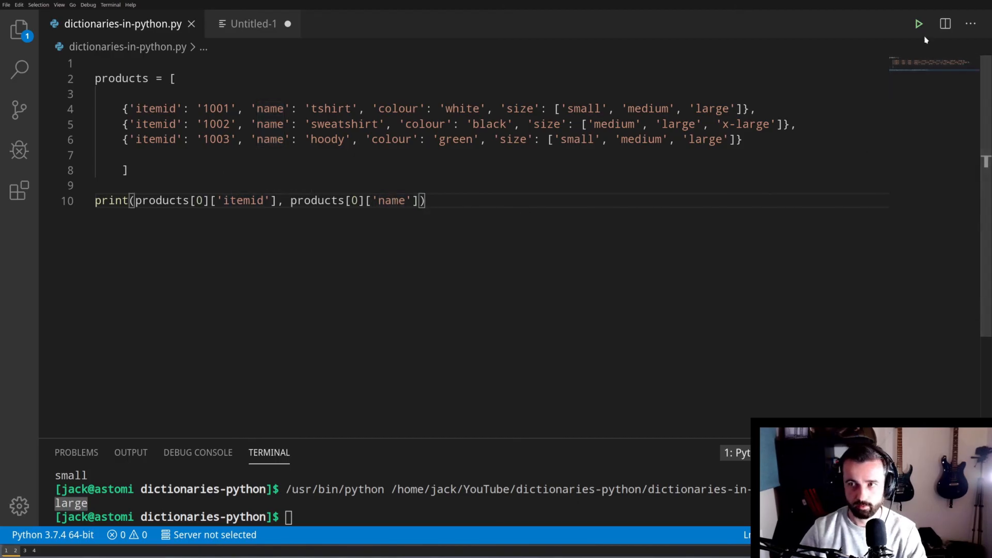
# - Run the script, then append products[0]['size'][0] so it prints 1001 tshirt small
pyautogui.click(919, 23)
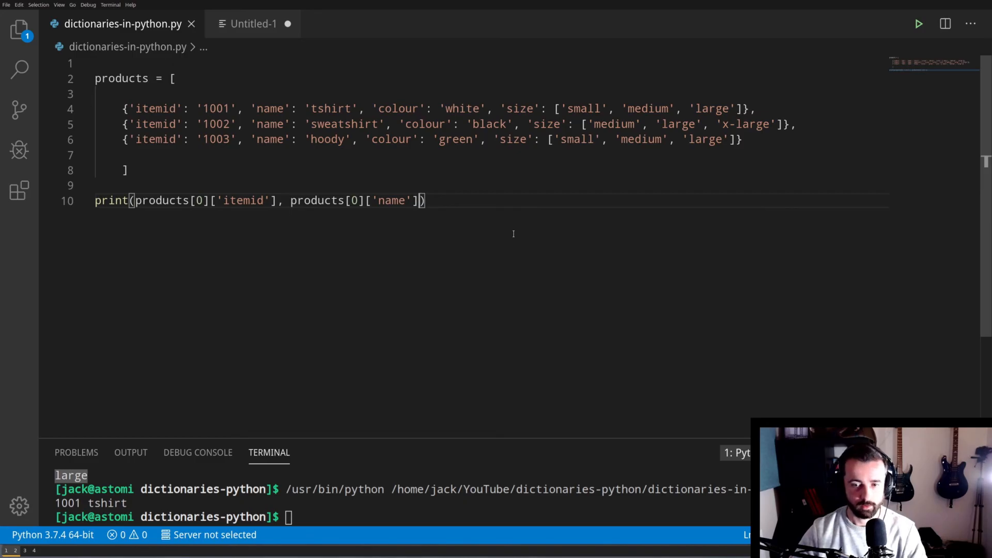
pyautogui.write(', products[0')
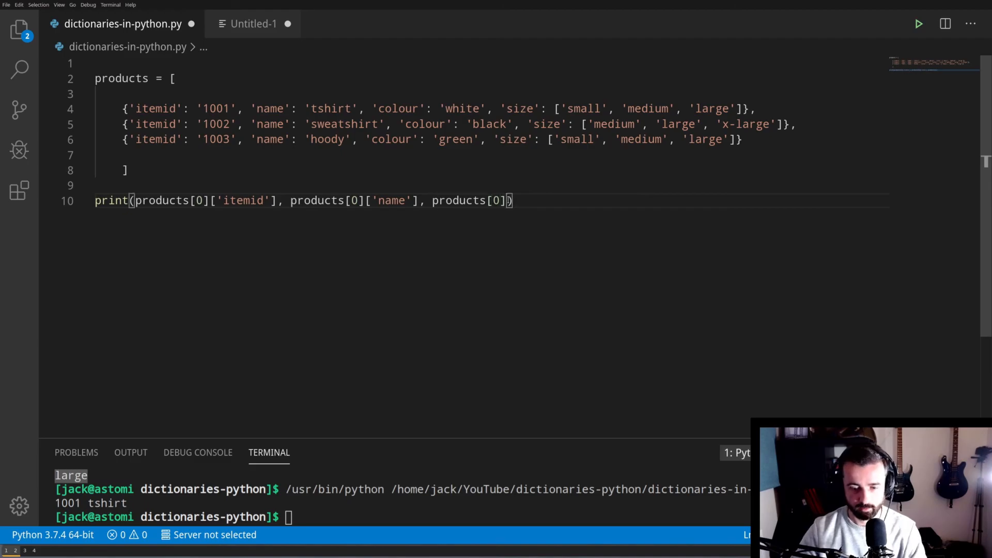
pyautogui.write("['size']")
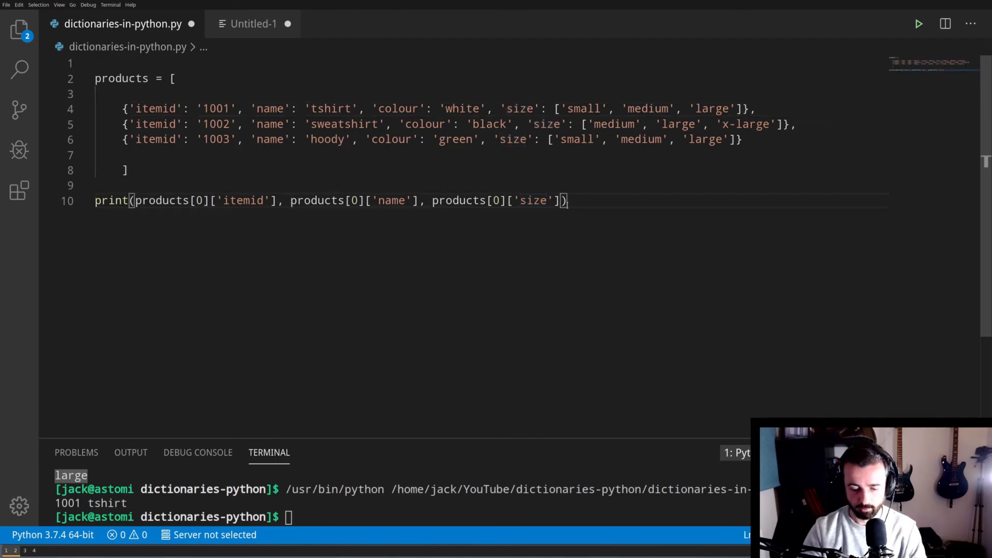
pyautogui.write('[0]')
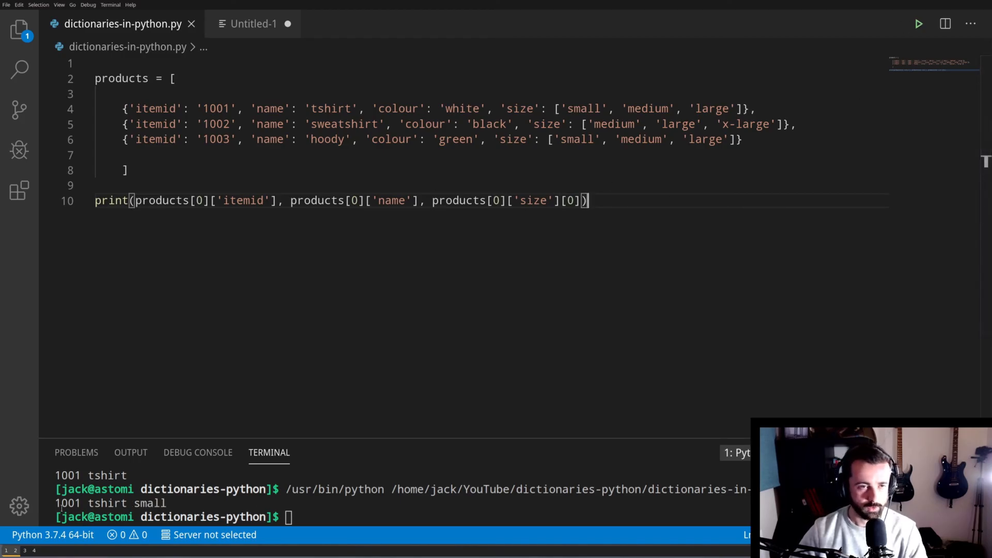
pyautogui.moveTo(139, 107)
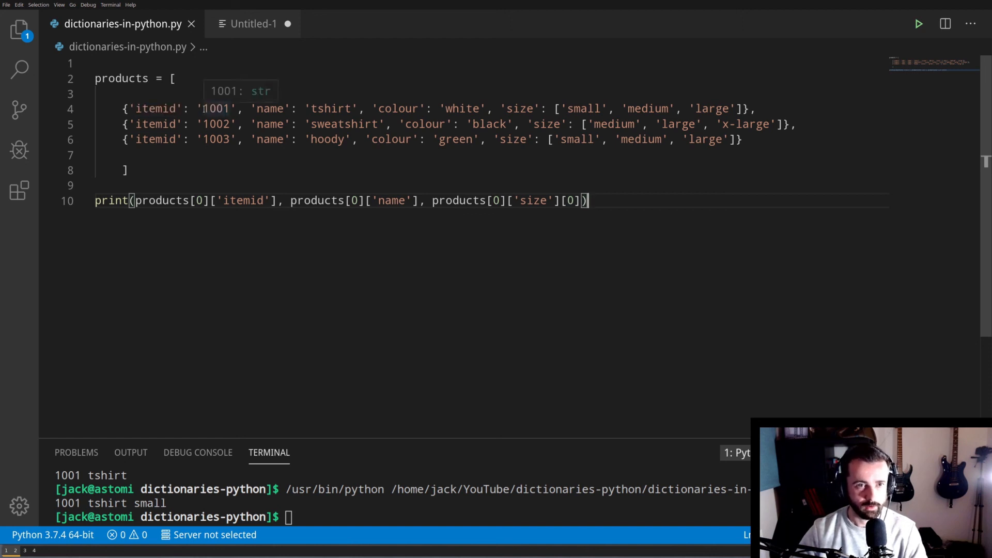
pyautogui.moveTo(587, 108)
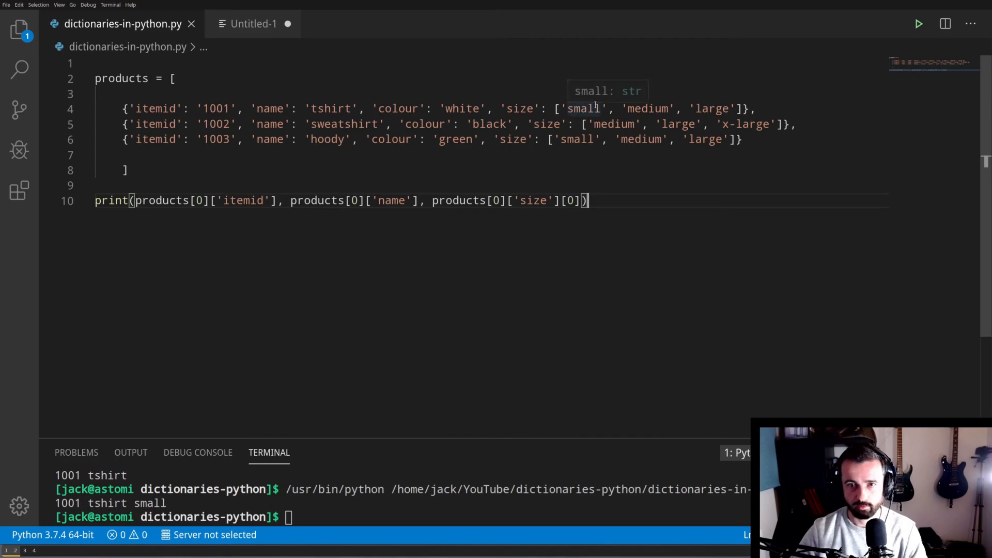
pyautogui.moveTo(601, 153)
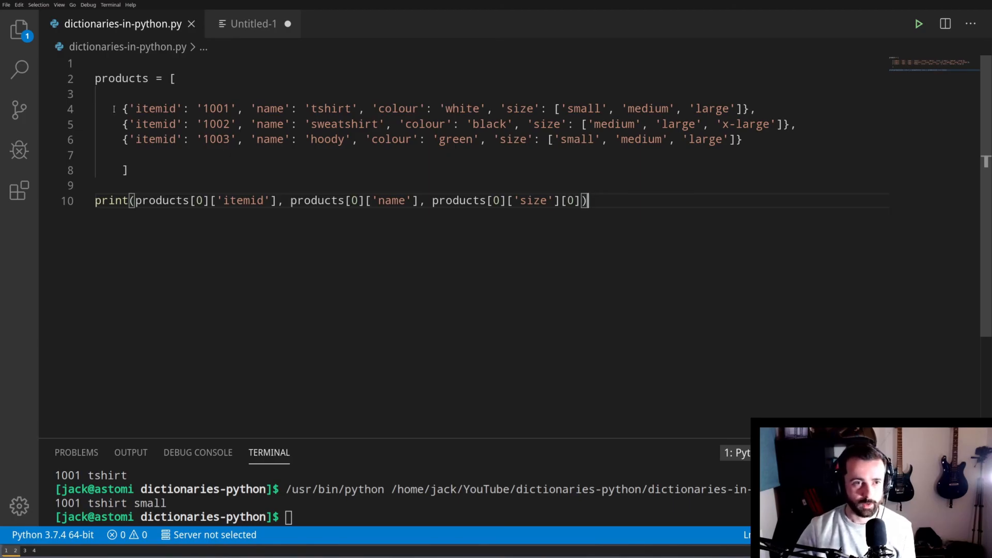
pyautogui.moveTo(151, 109)
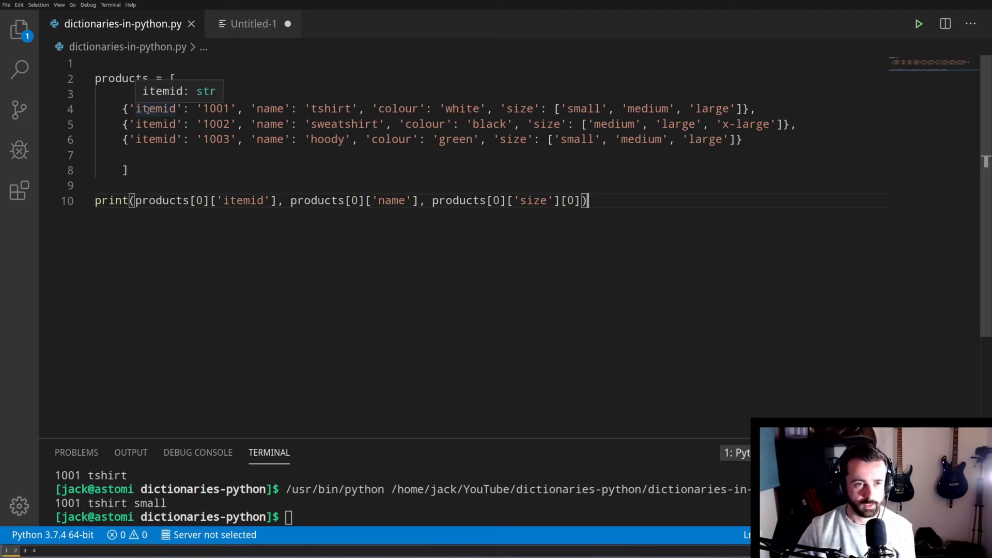